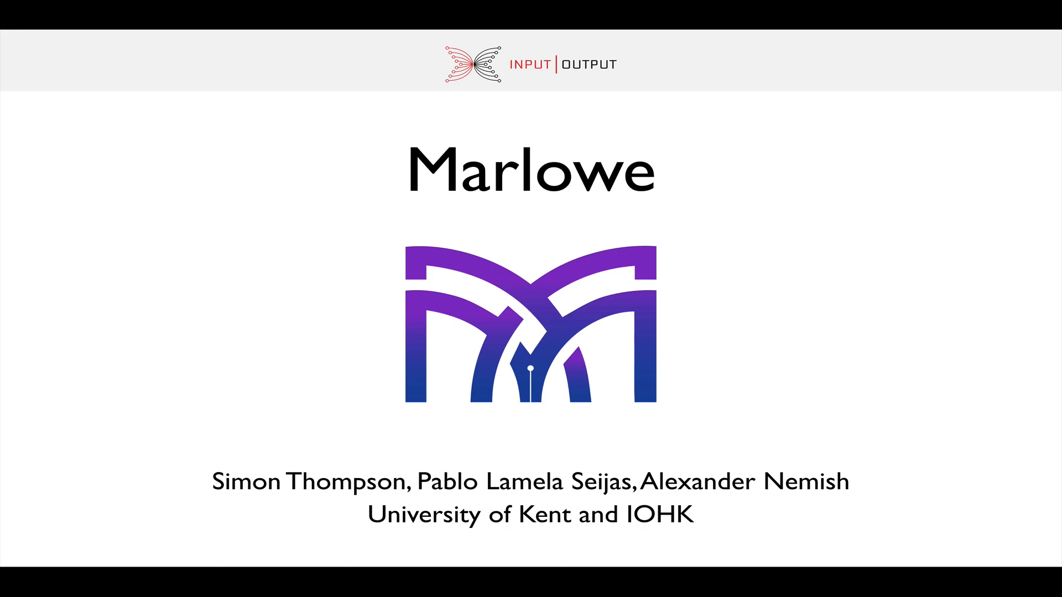
Review the code pane and briefly show the available observation blocks
{"action": "key", "text": "Right"}
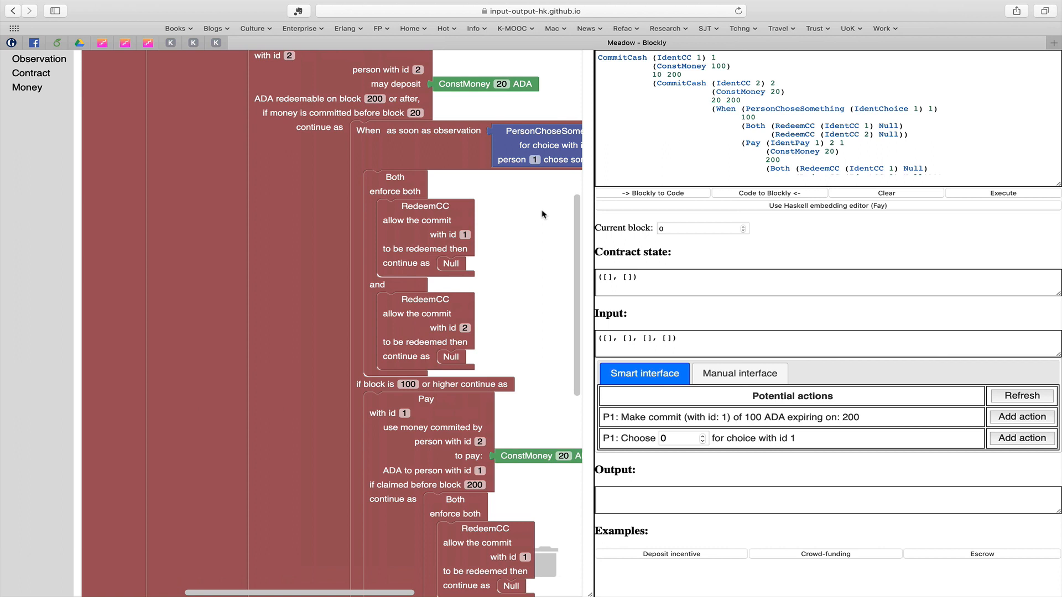
{"action": "mouse_move", "coordinate": [294, 265]}
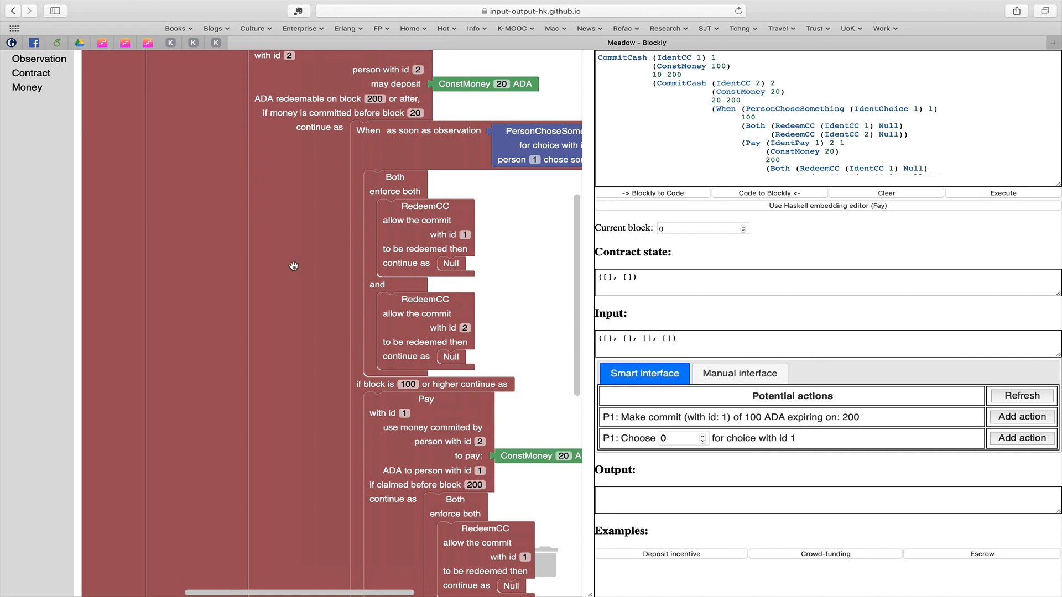
{"action": "mouse_move", "coordinate": [308, 319]}
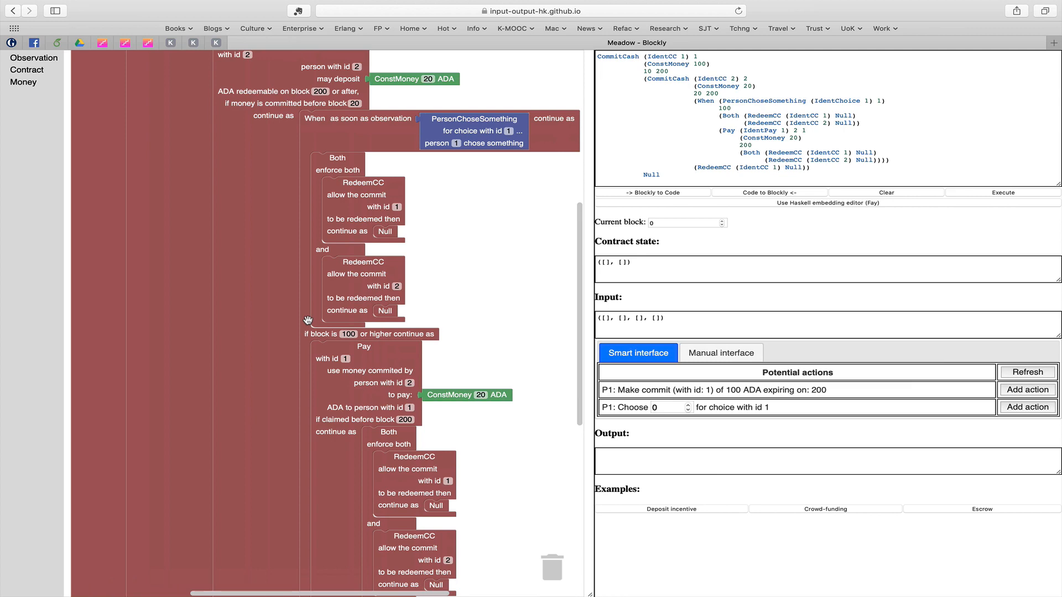
{"action": "scroll", "scroll_direction": "down", "scroll_amount": 3}
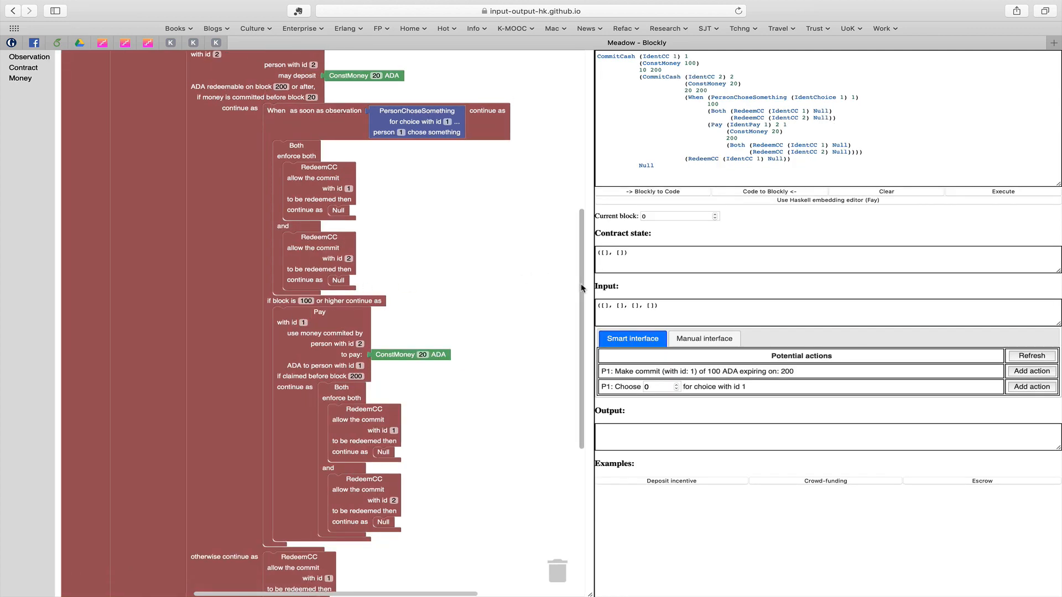
{"action": "scroll", "scroll_direction": "down", "scroll_amount": 3}
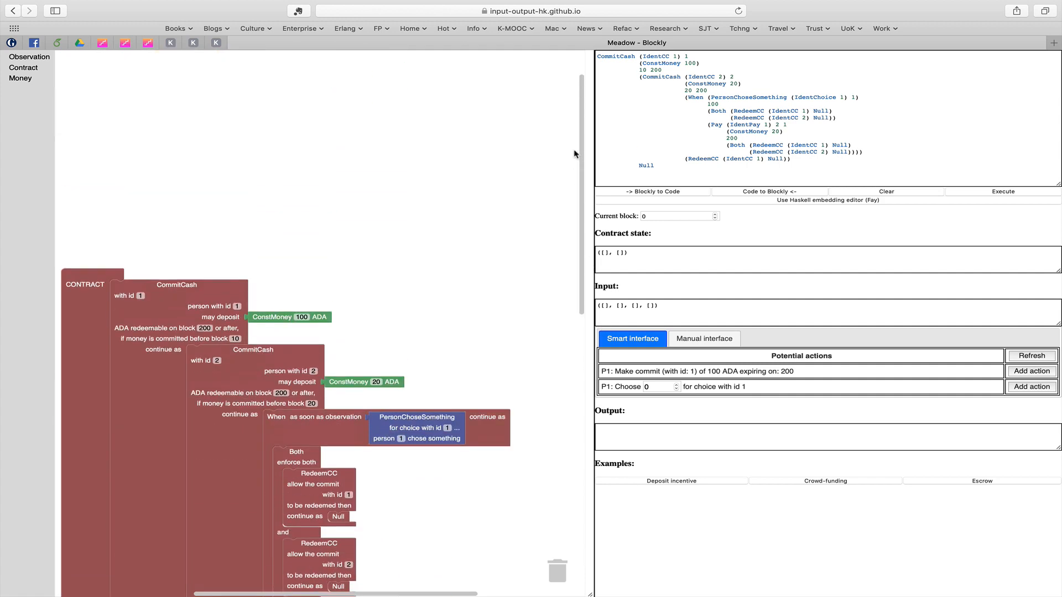
{"action": "scroll", "scroll_direction": "down", "scroll_amount": 3}
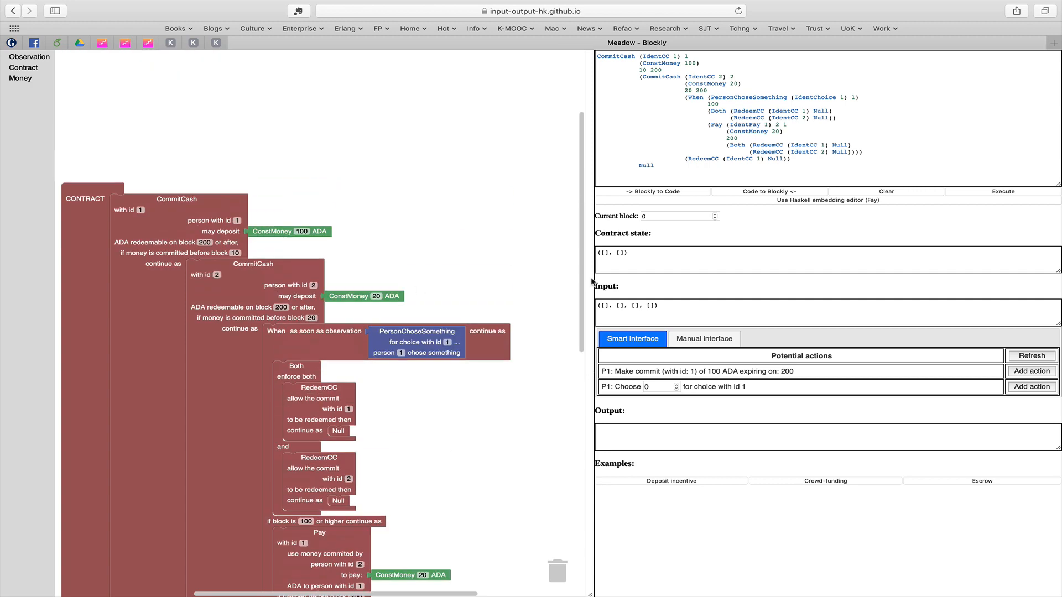
{"action": "mouse_move", "coordinate": [187, 130]}
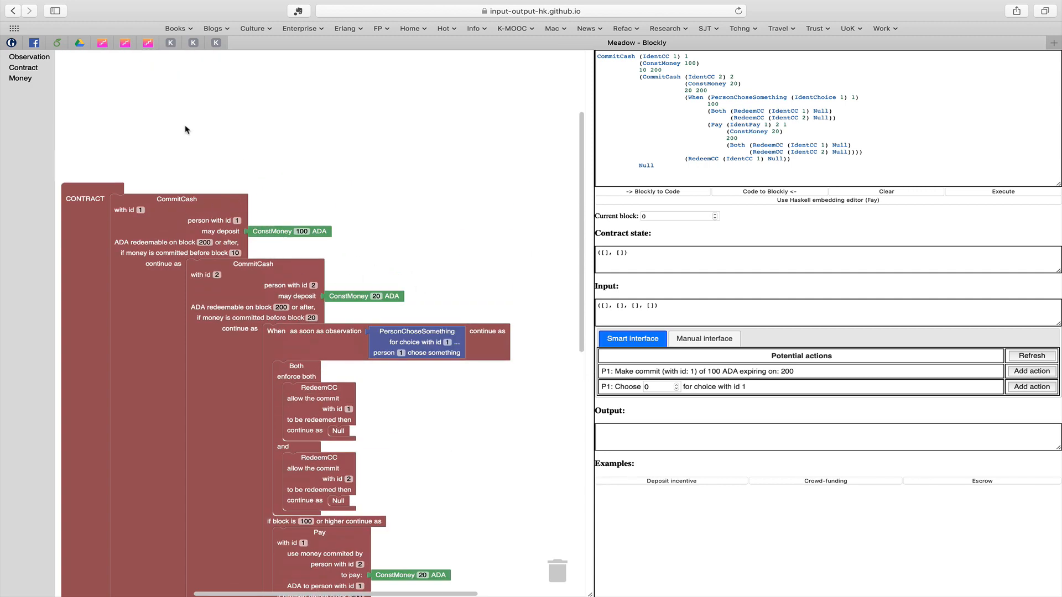
{"action": "mouse_move", "coordinate": [179, 128]}
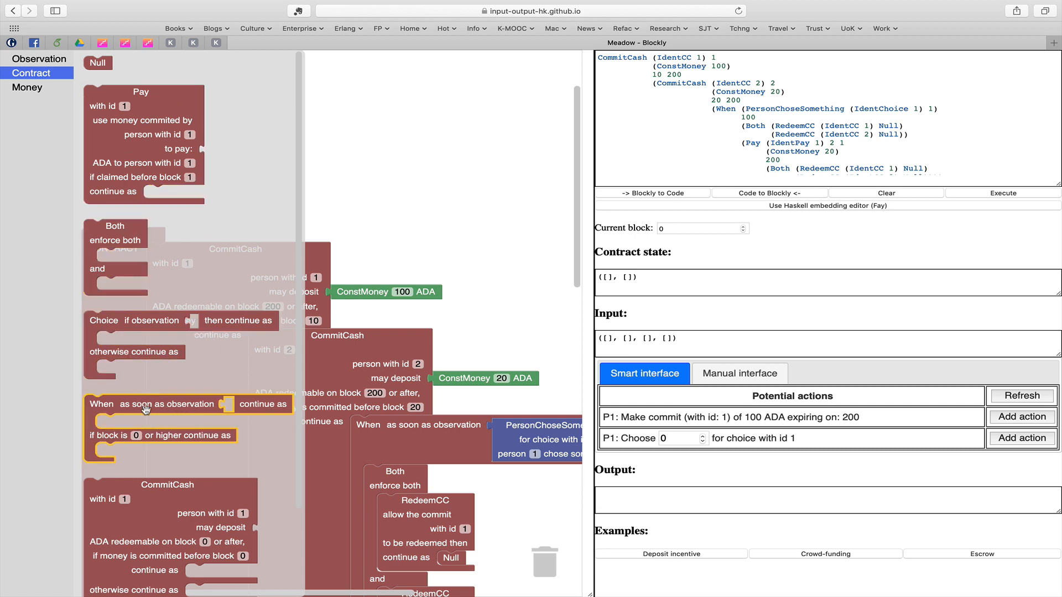
{"action": "mouse_move", "coordinate": [197, 408]}
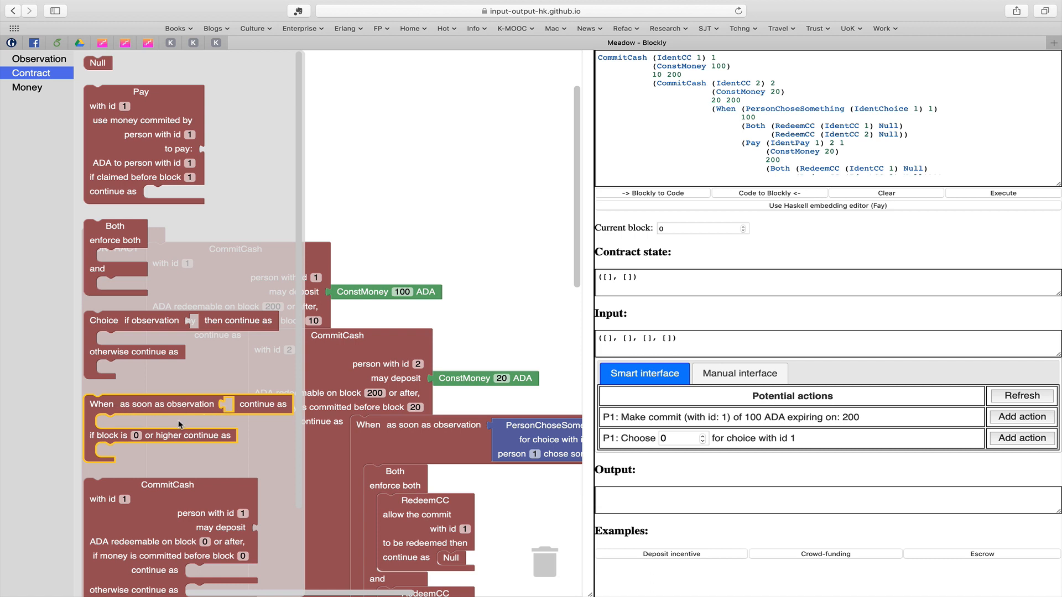
{"action": "mouse_move", "coordinate": [152, 452]}
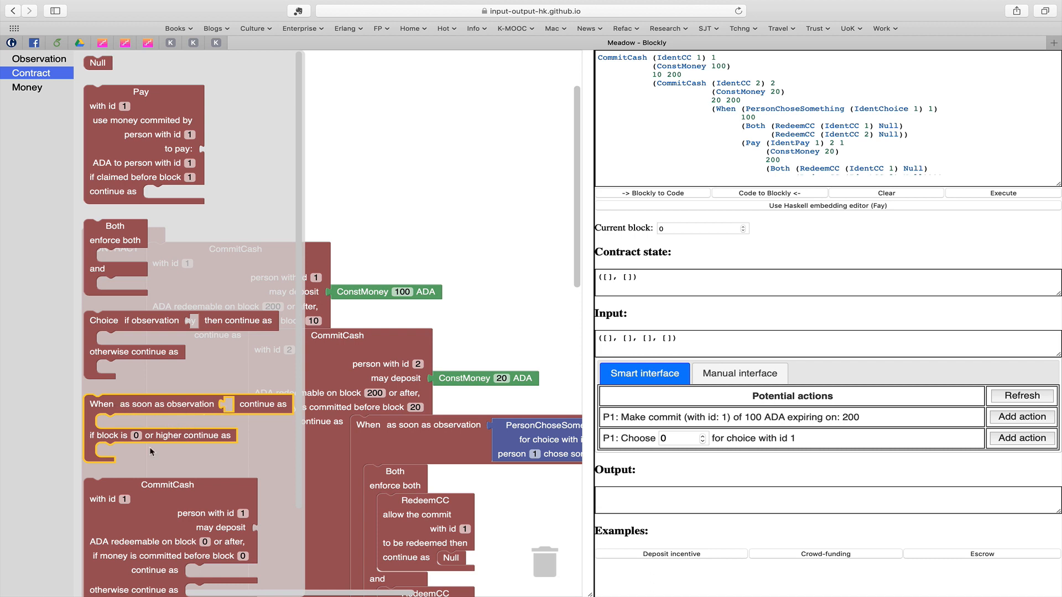
{"action": "mouse_move", "coordinate": [133, 454]}
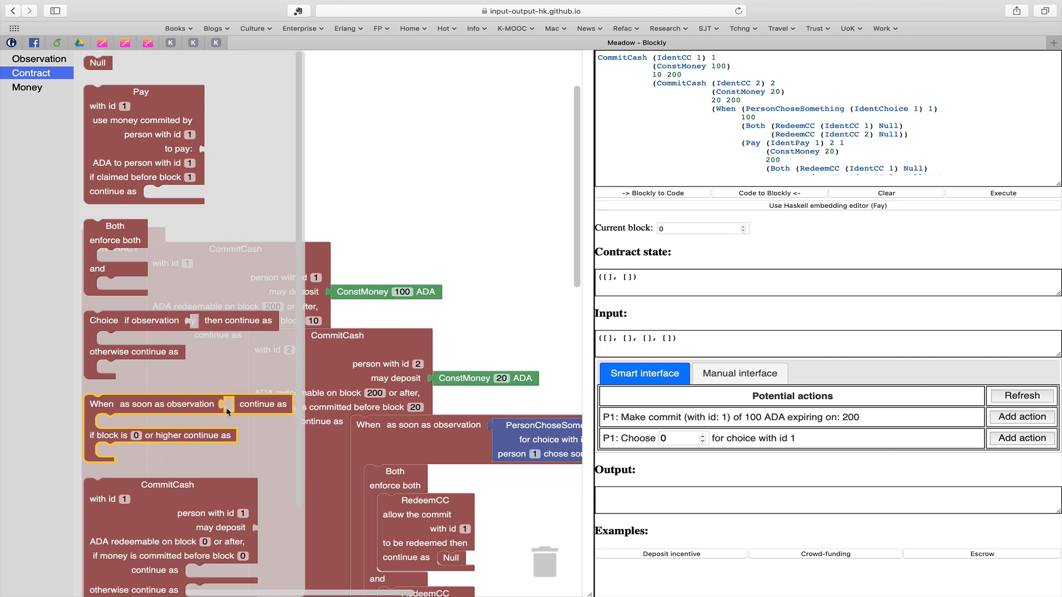
{"action": "mouse_move", "coordinate": [175, 427]}
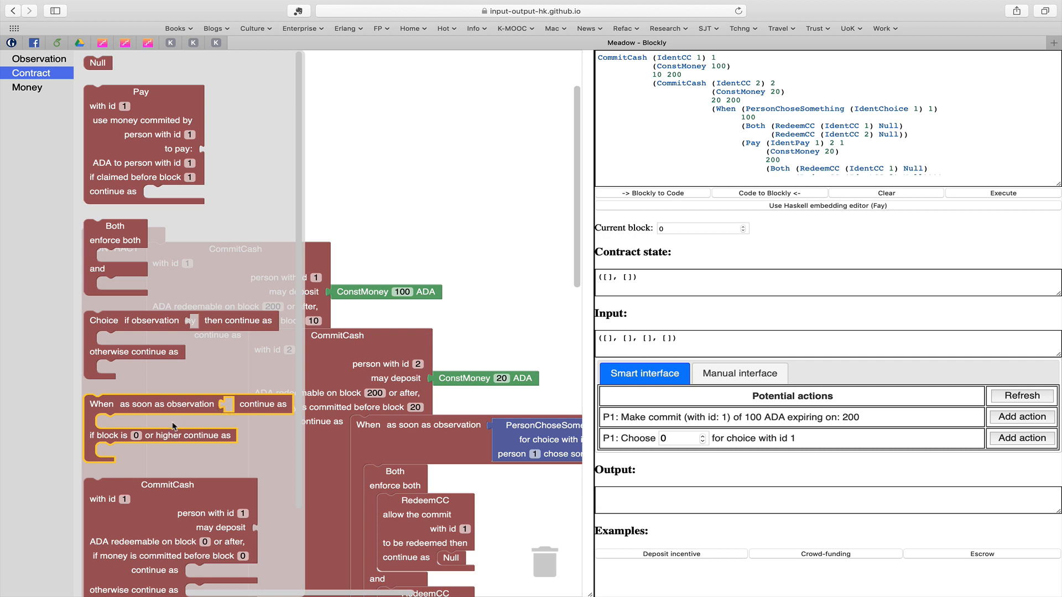
{"action": "mouse_move", "coordinate": [229, 406]}
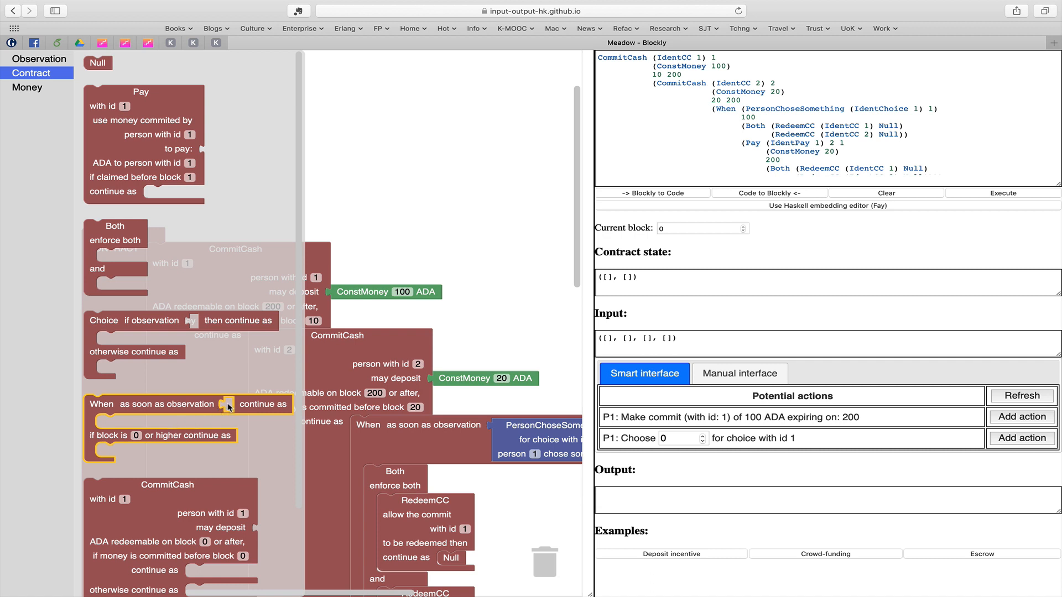
{"action": "mouse_move", "coordinate": [108, 407]}
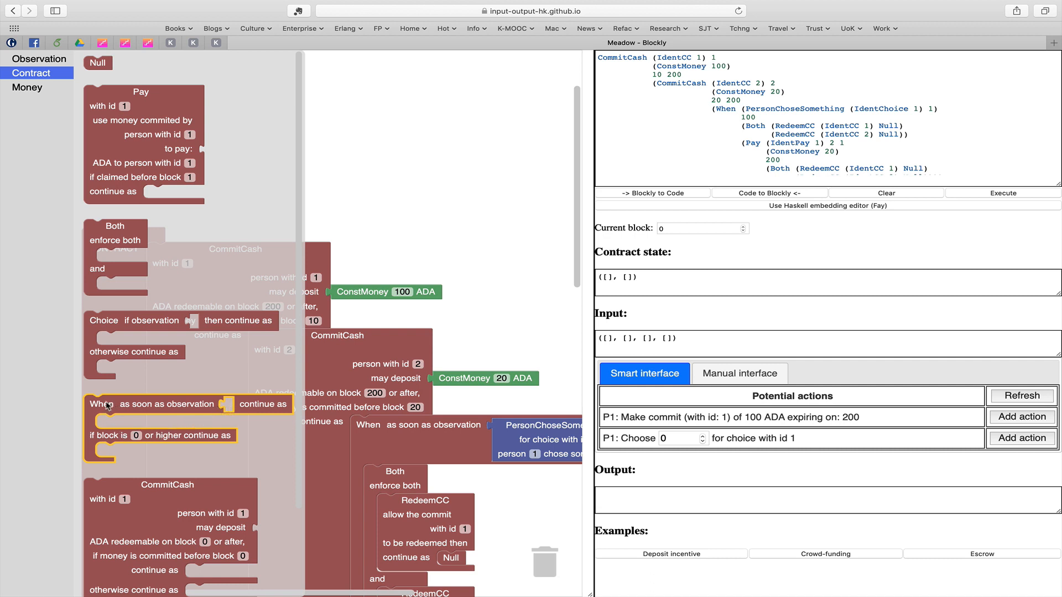
{"action": "mouse_move", "coordinate": [118, 460]}
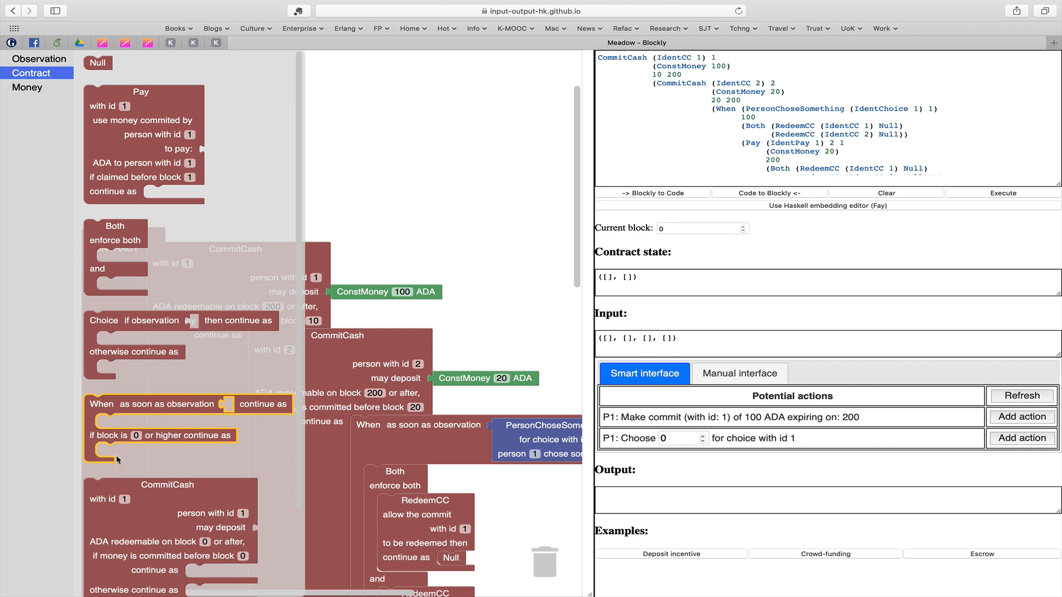
{"action": "mouse_move", "coordinate": [231, 409]}
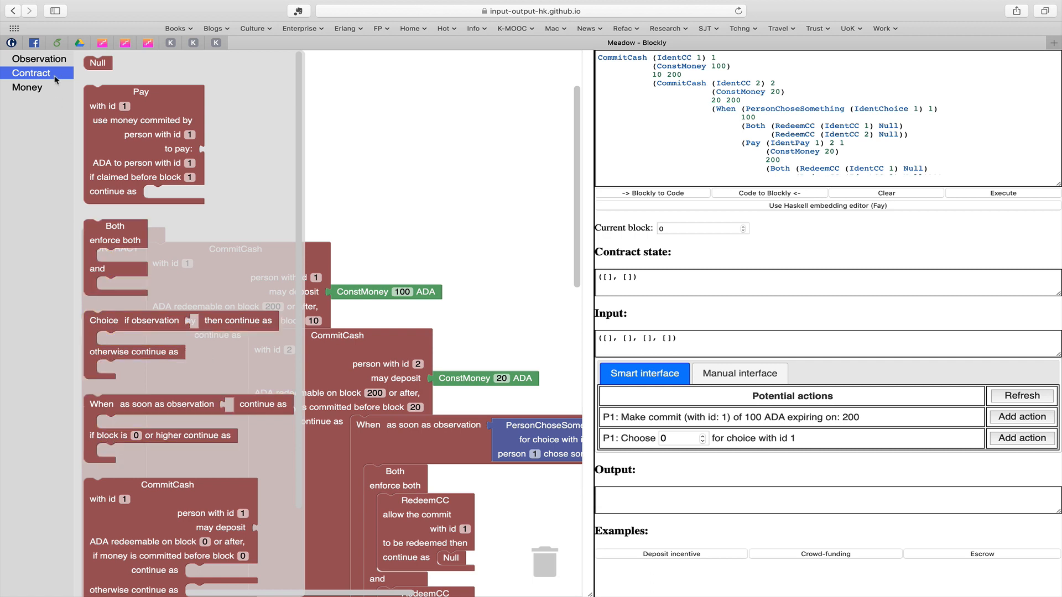
{"action": "left_click", "coordinate": [38, 59]}
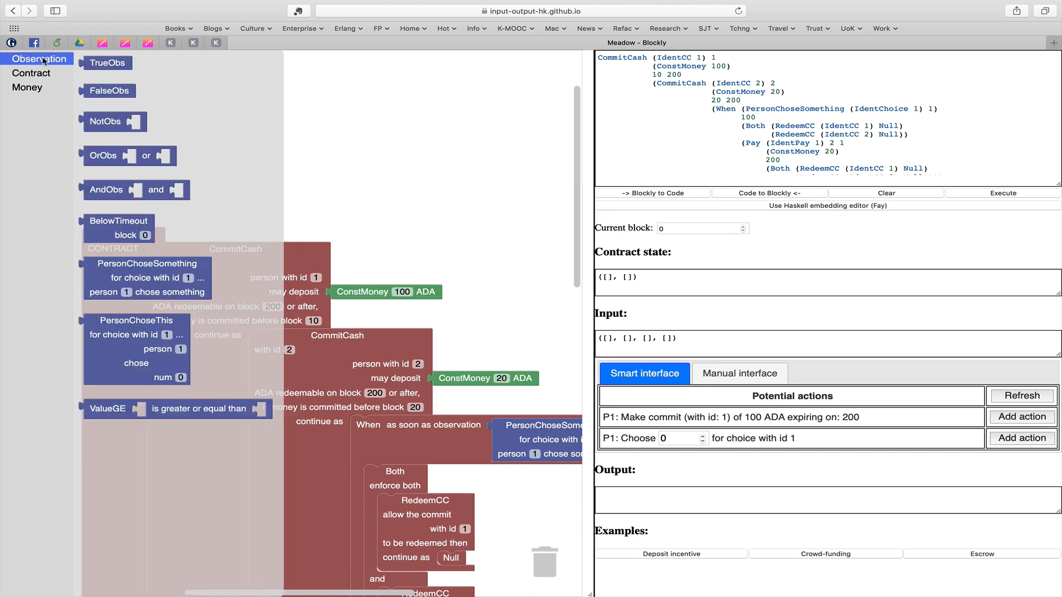
{"action": "left_click", "coordinate": [31, 73]}
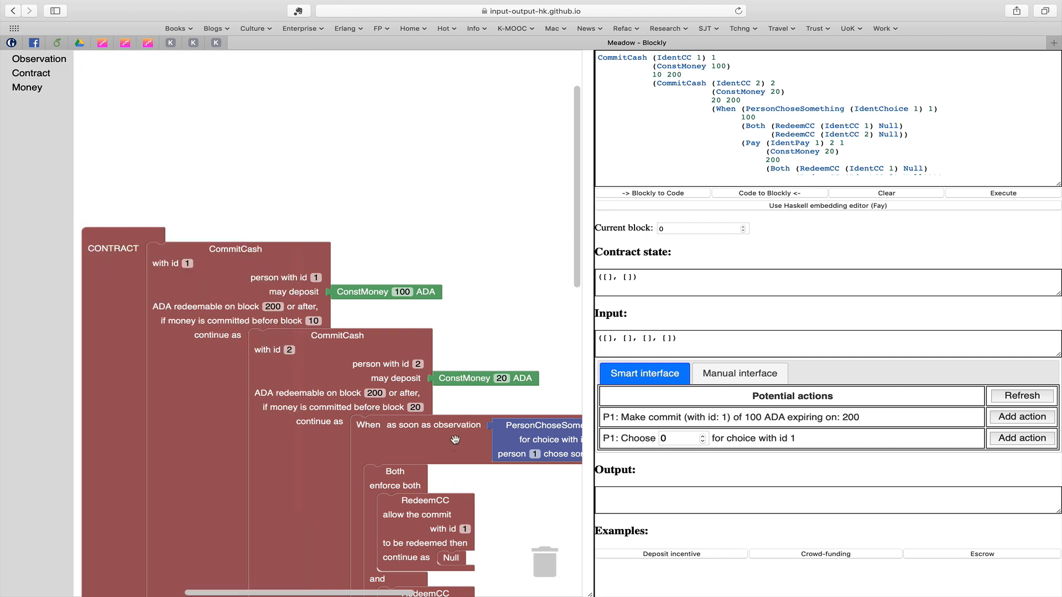
{"action": "mouse_move", "coordinate": [528, 444]}
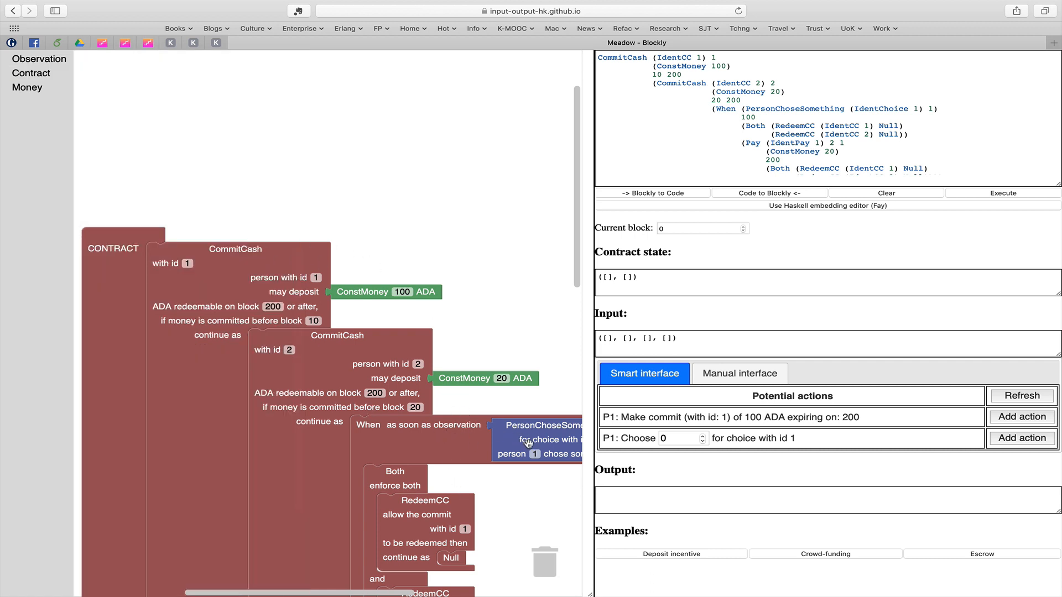
{"action": "mouse_move", "coordinate": [443, 425]}
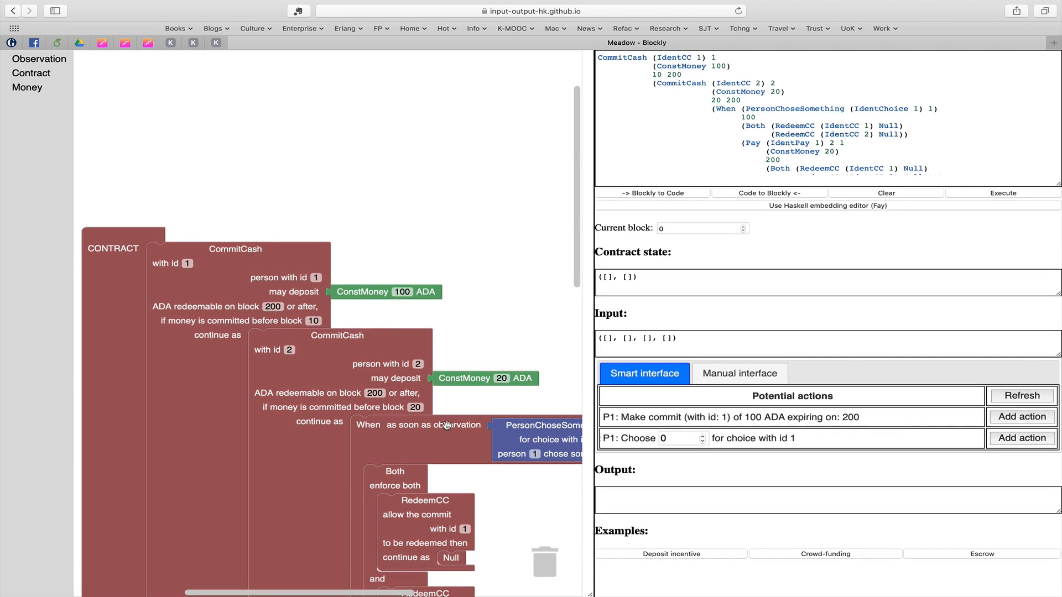
{"action": "scroll", "scroll_direction": "down", "scroll_amount": 3}
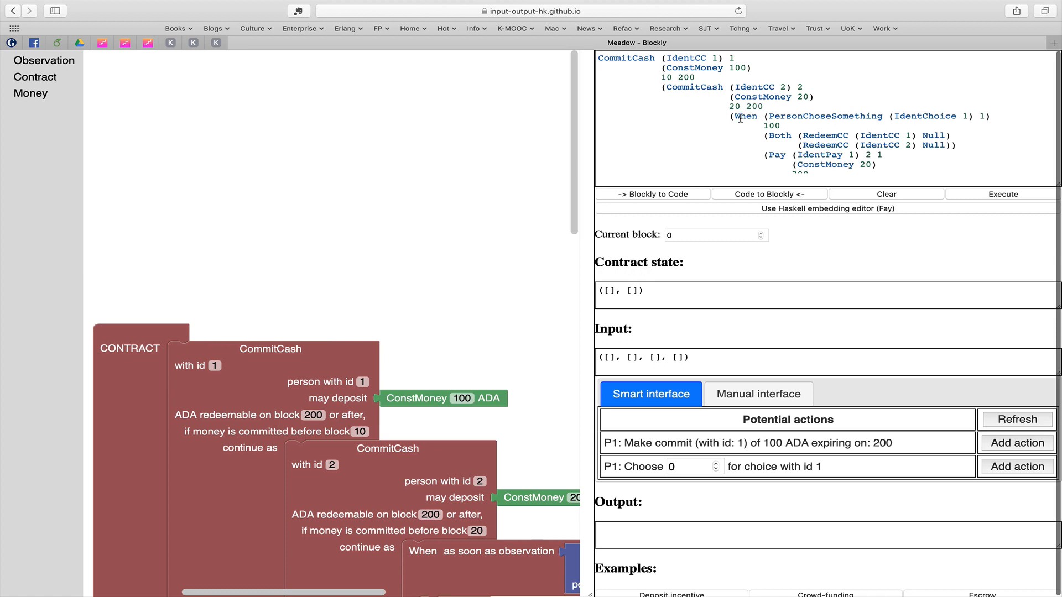
{"action": "mouse_move", "coordinate": [778, 124]}
{"action": "type", "text": "1"}
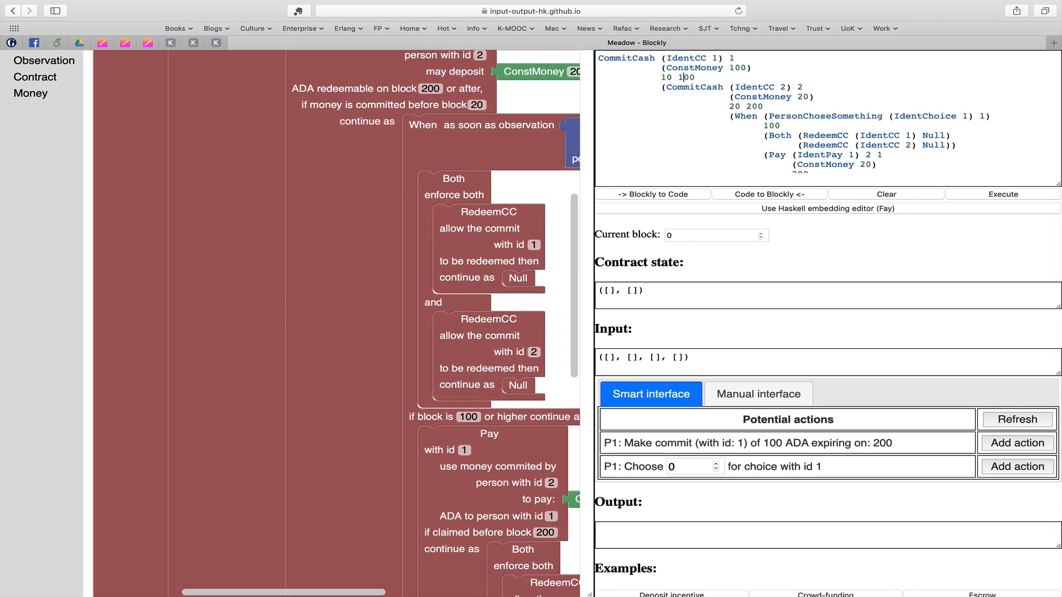
Regenerate the blocks so the first commit expires at block 100 with 300 ADA
{"action": "left_click", "coordinate": [768, 195]}
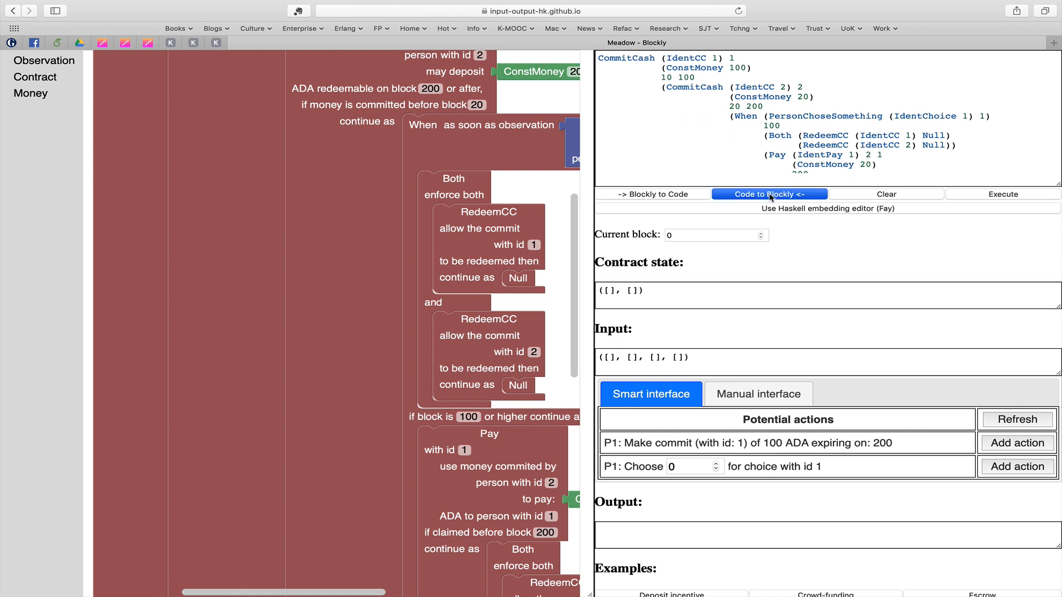
{"action": "left_click", "coordinate": [769, 195]}
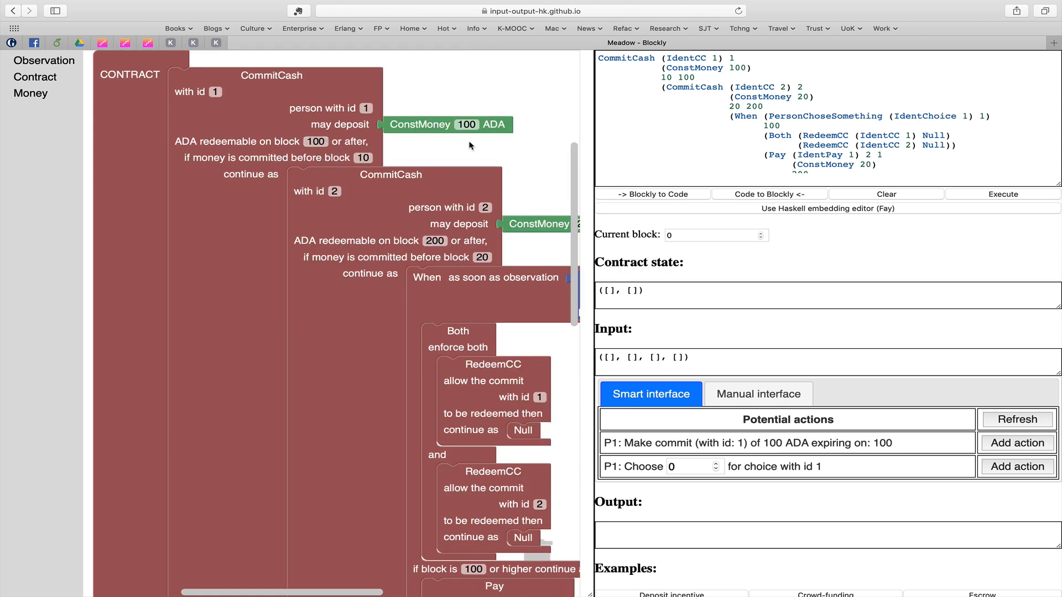
{"action": "left_click", "coordinate": [465, 124]}
{"action": "type", "text": "300"}
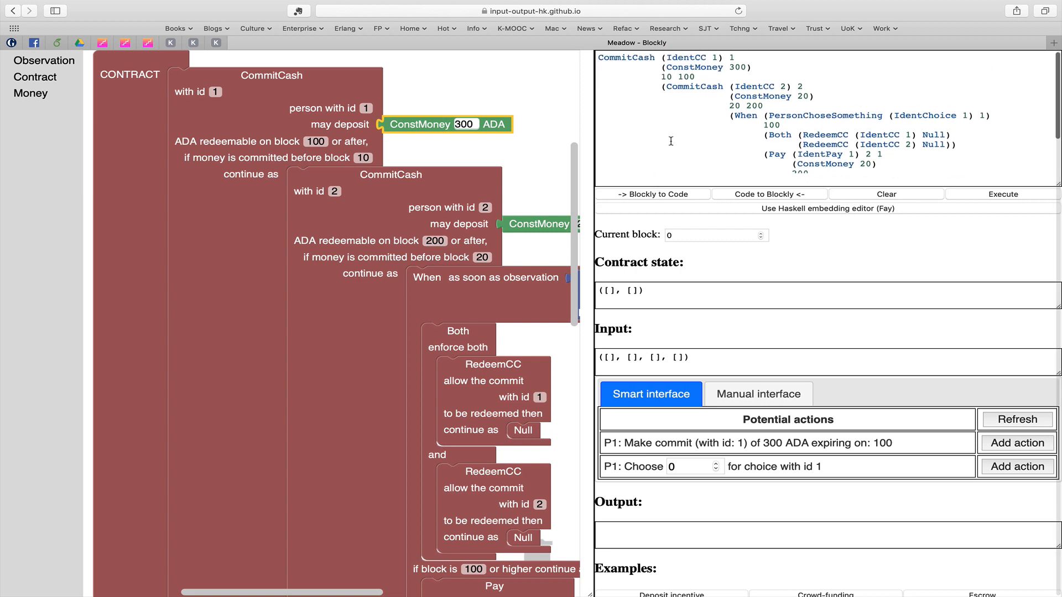
{"action": "left_click", "coordinate": [599, 86]}
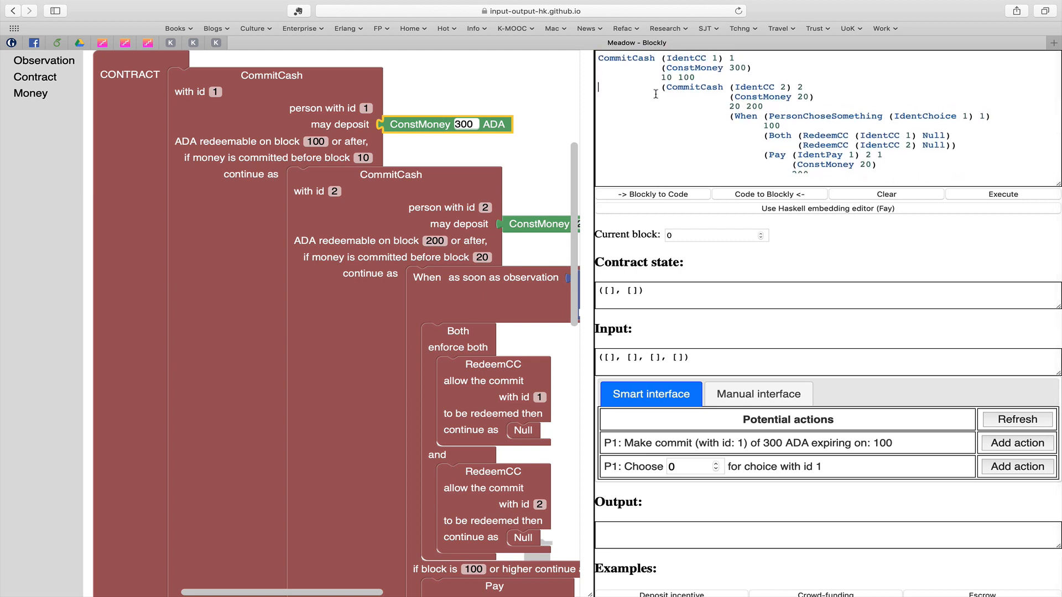
{"action": "mouse_move", "coordinate": [655, 80]}
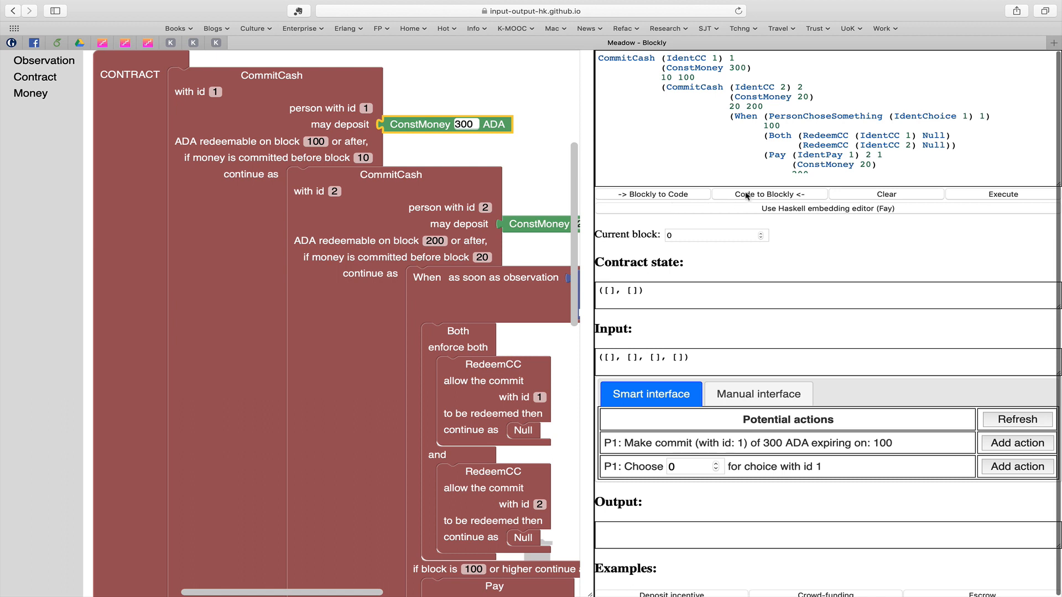
{"action": "mouse_move", "coordinate": [725, 199]}
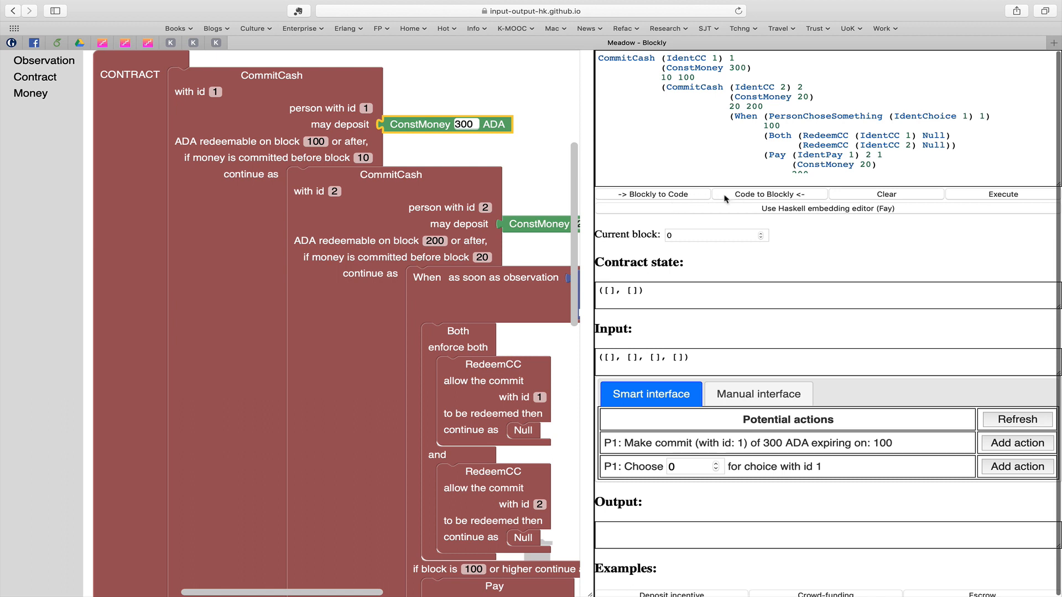
{"action": "mouse_move", "coordinate": [725, 198]}
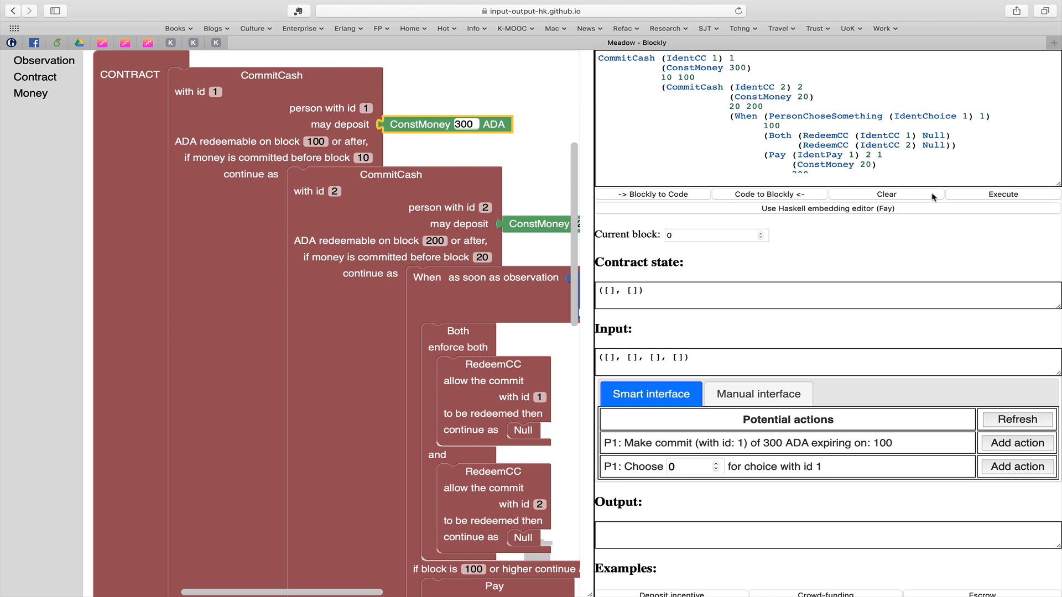
{"action": "mouse_move", "coordinate": [997, 192]}
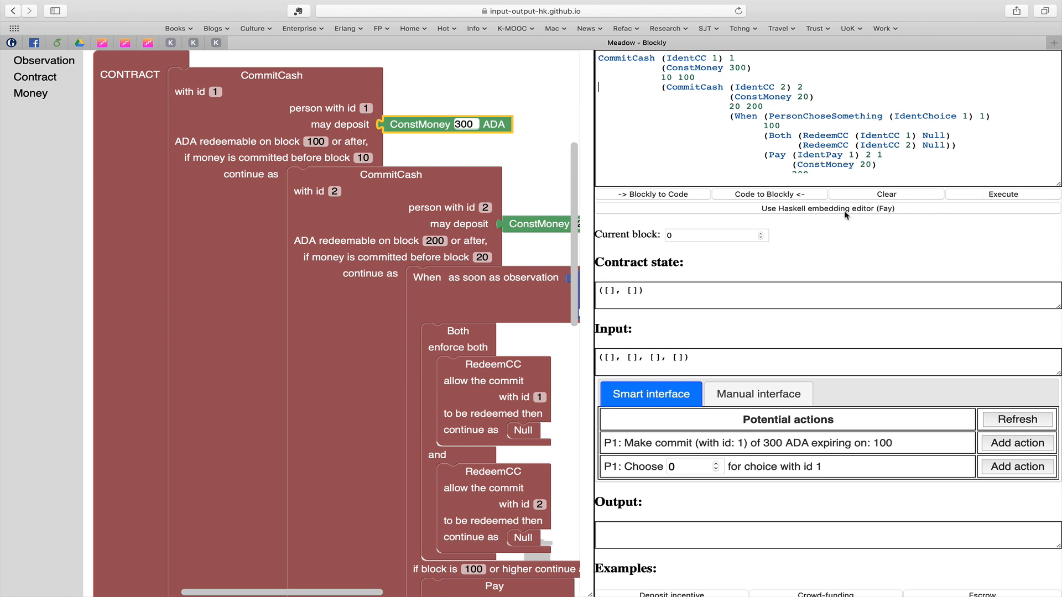
{"action": "mouse_move", "coordinate": [833, 213]}
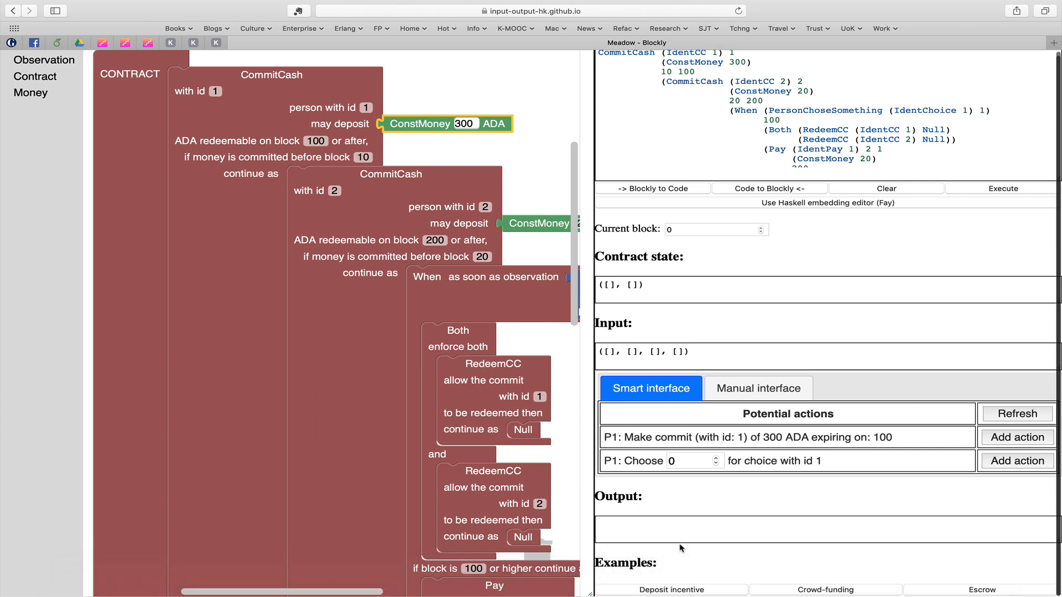
{"action": "mouse_move", "coordinate": [687, 593]}
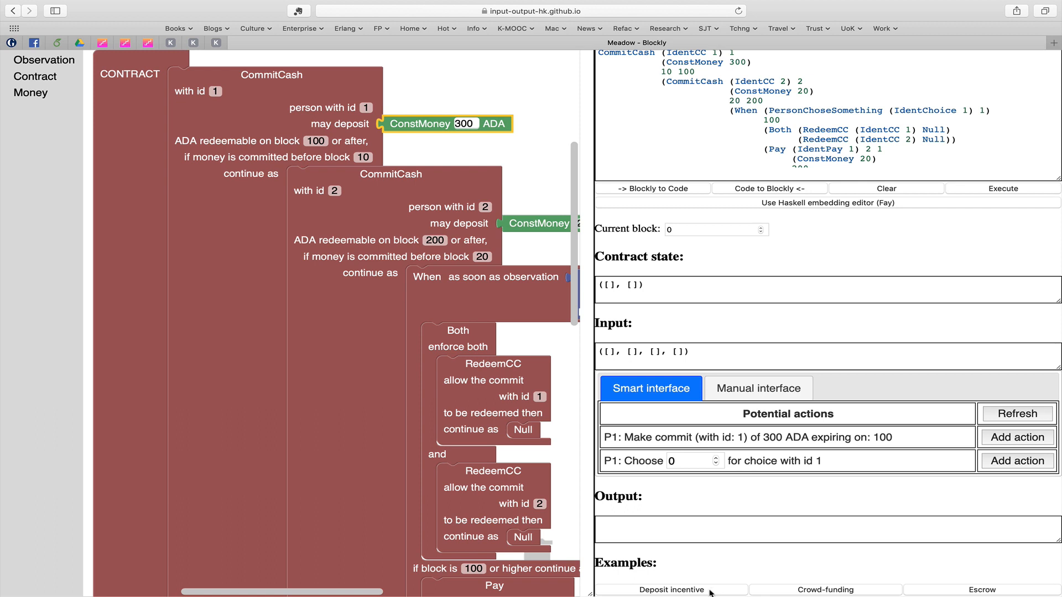
{"action": "mouse_move", "coordinate": [717, 591]}
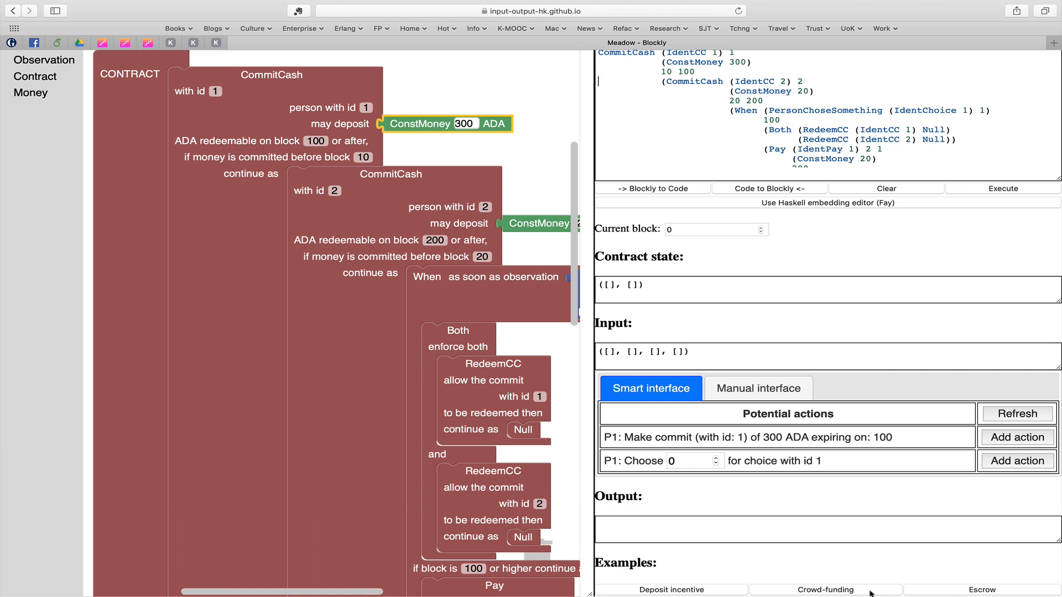
{"action": "mouse_move", "coordinate": [868, 593]}
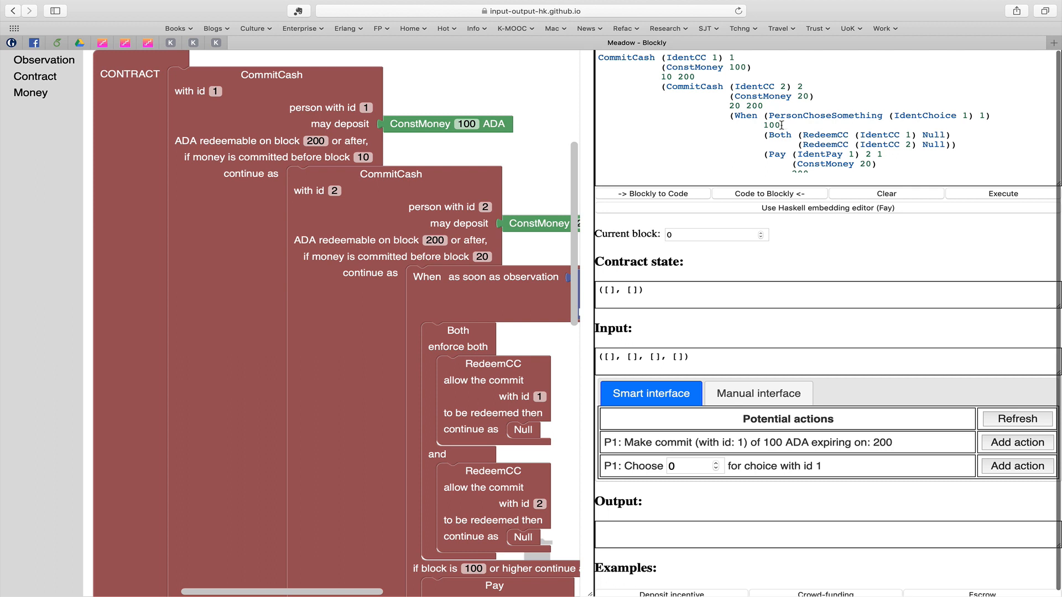
{"action": "mouse_move", "coordinate": [780, 125]}
{"action": "type", "text": "12"}
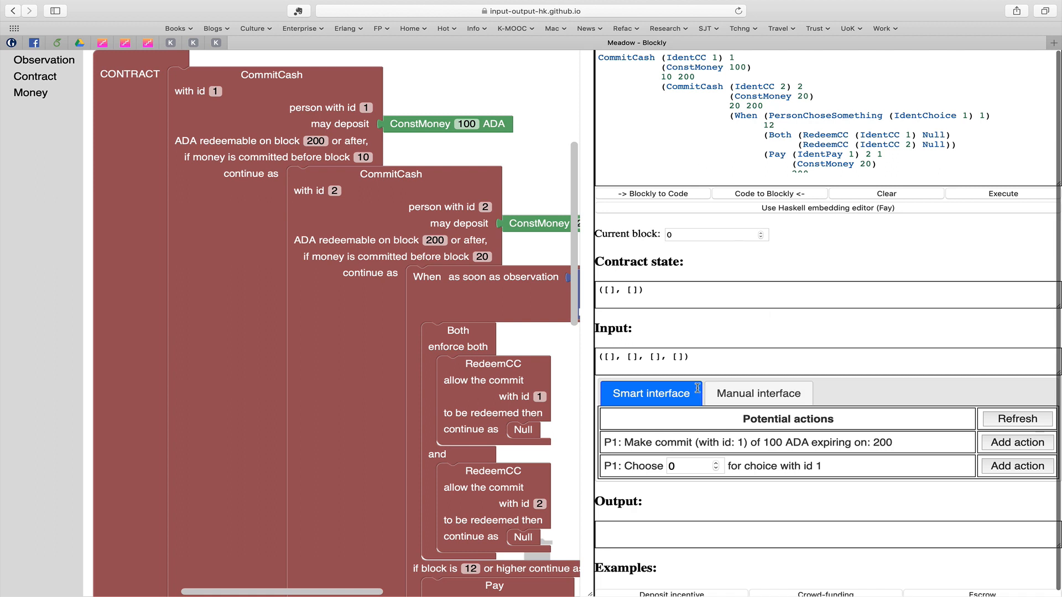
{"action": "mouse_move", "coordinate": [681, 400]}
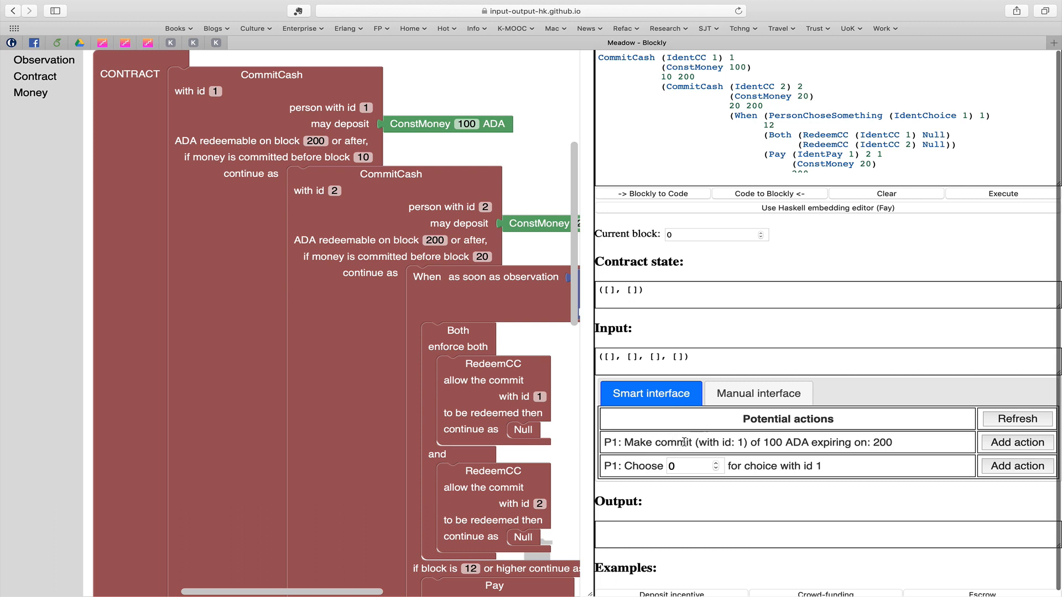
{"action": "mouse_move", "coordinate": [613, 516]}
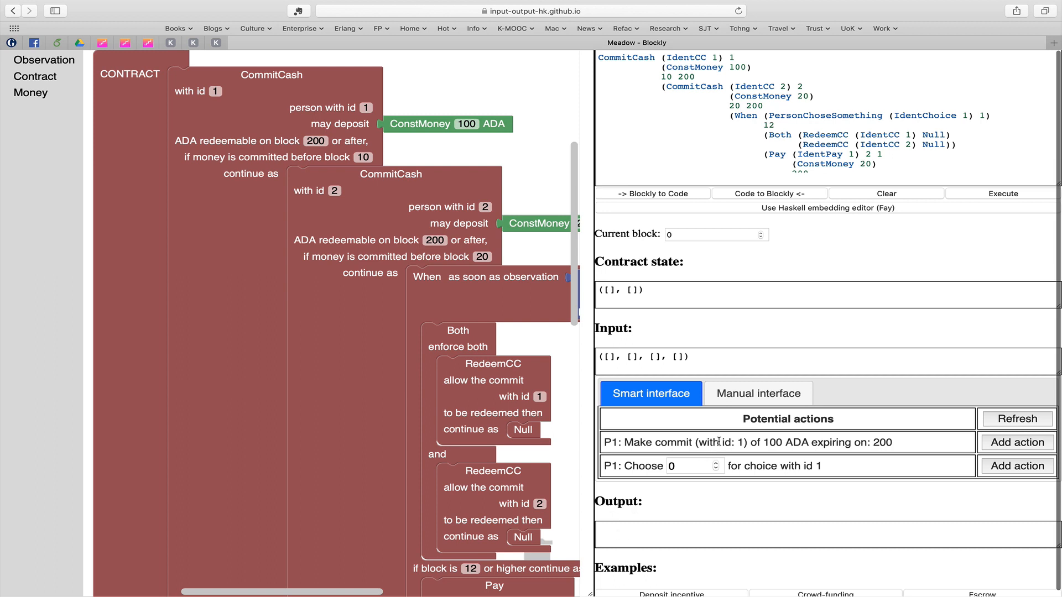
{"action": "mouse_move", "coordinate": [923, 332]}
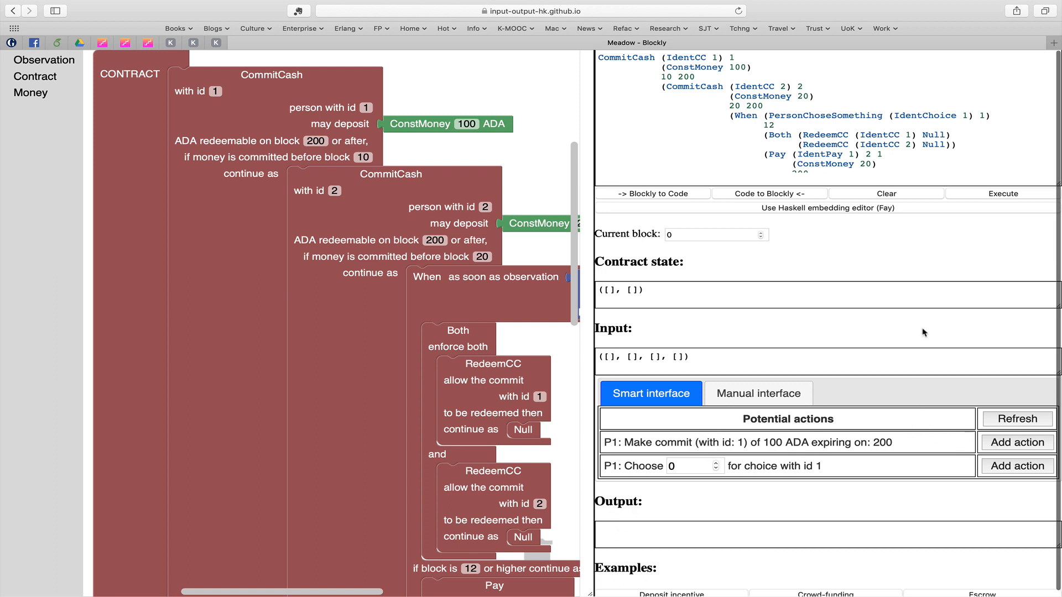
{"action": "mouse_move", "coordinate": [924, 436]}
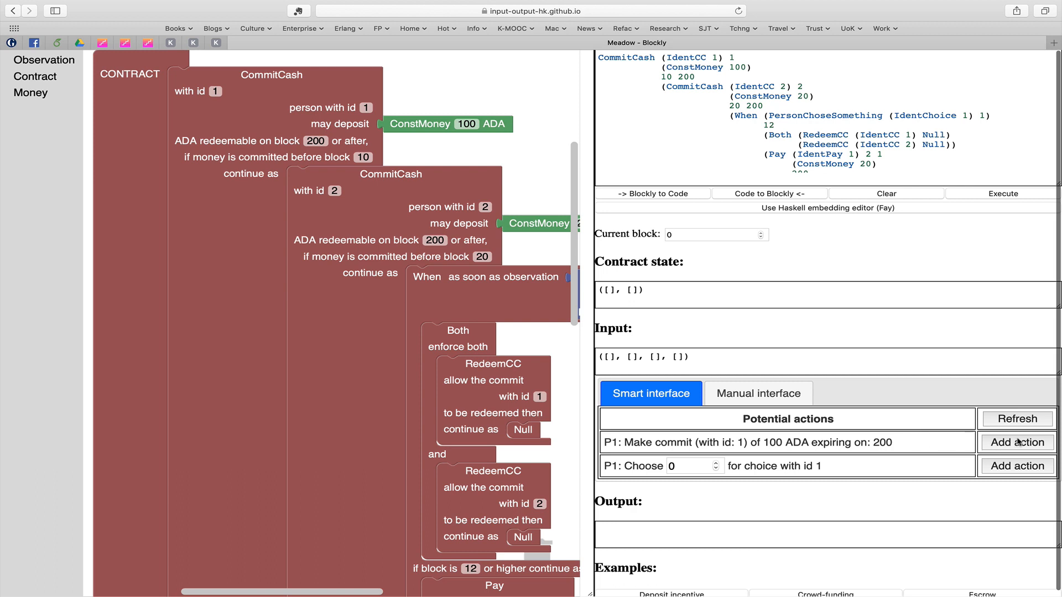
{"action": "mouse_move", "coordinate": [1015, 444]}
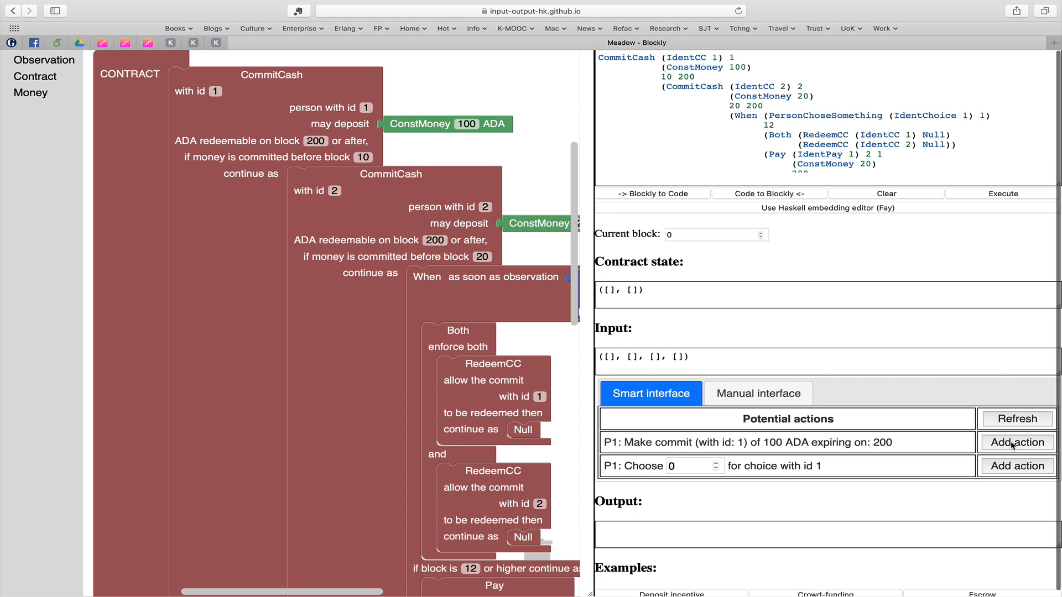
Execute person 1's 100 ADA commit and person 2's 20 ADA commit
{"action": "left_click", "coordinate": [1016, 443]}
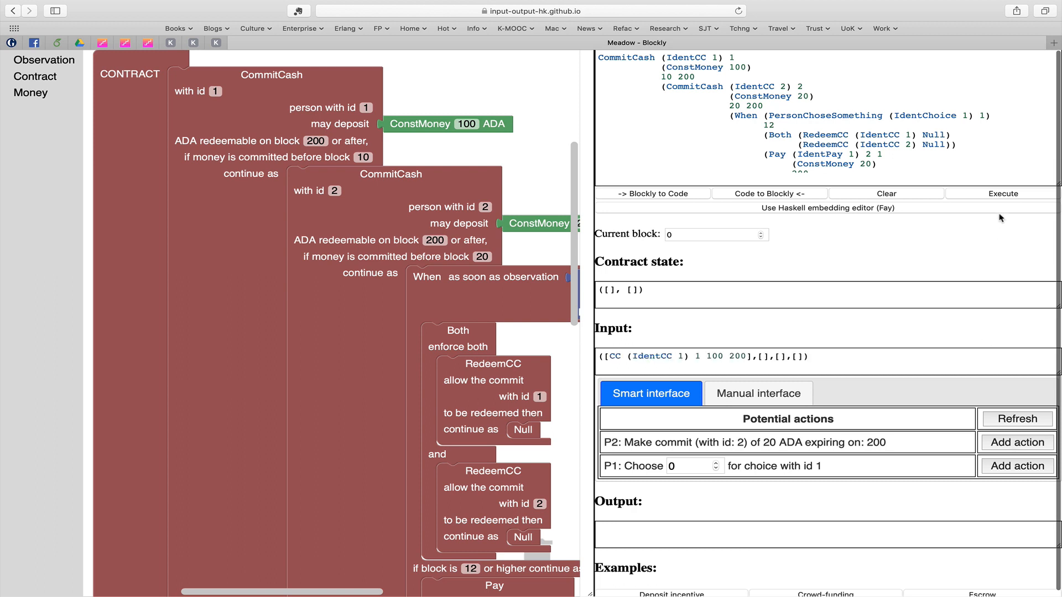
{"action": "mouse_move", "coordinate": [1004, 194]}
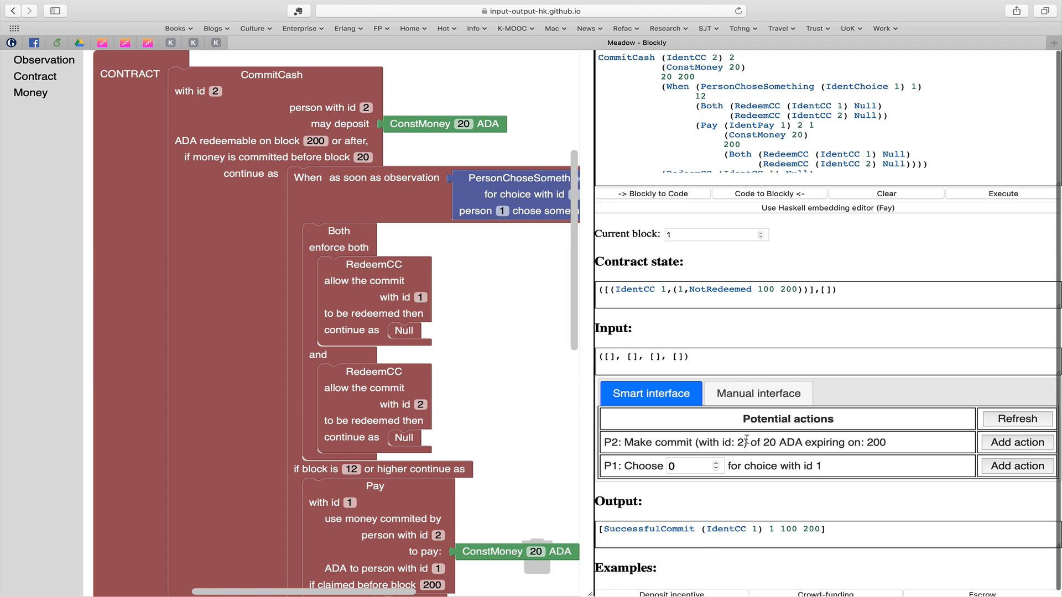
{"action": "mouse_move", "coordinate": [1006, 442]}
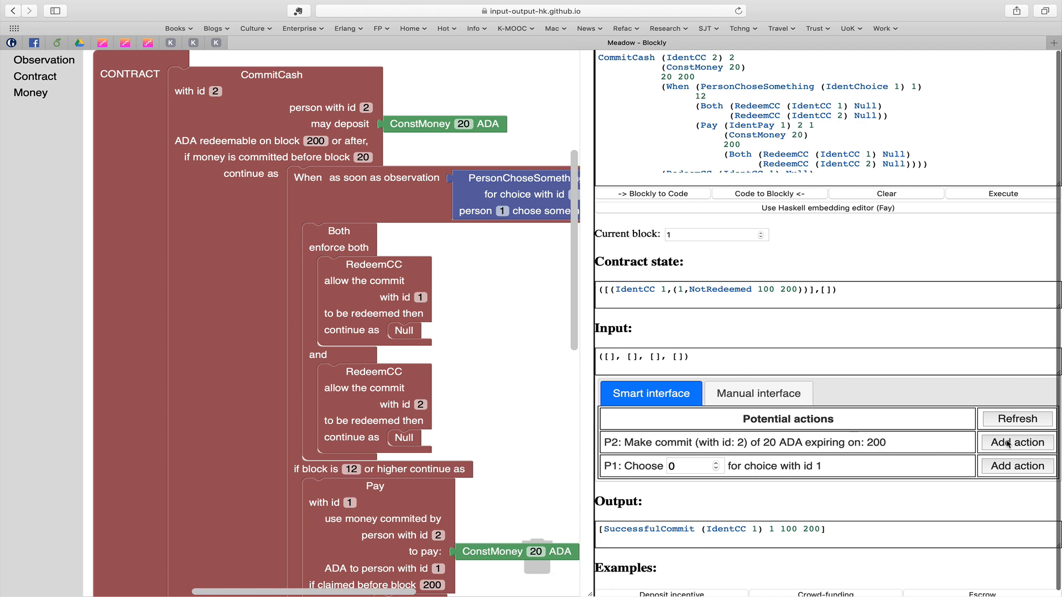
{"action": "left_click", "coordinate": [1017, 443]}
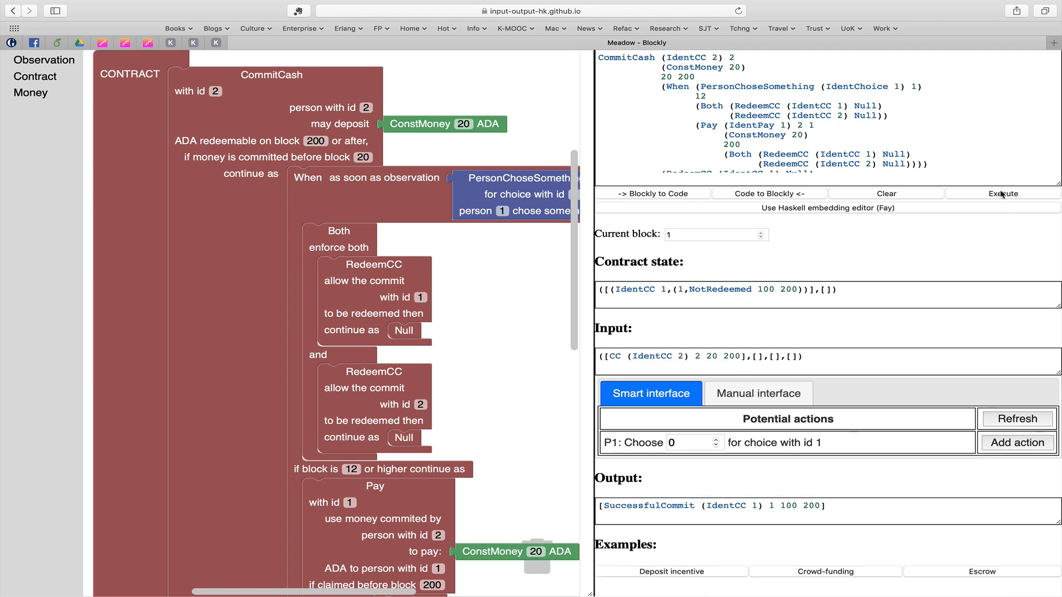
{"action": "left_click", "coordinate": [1002, 193]}
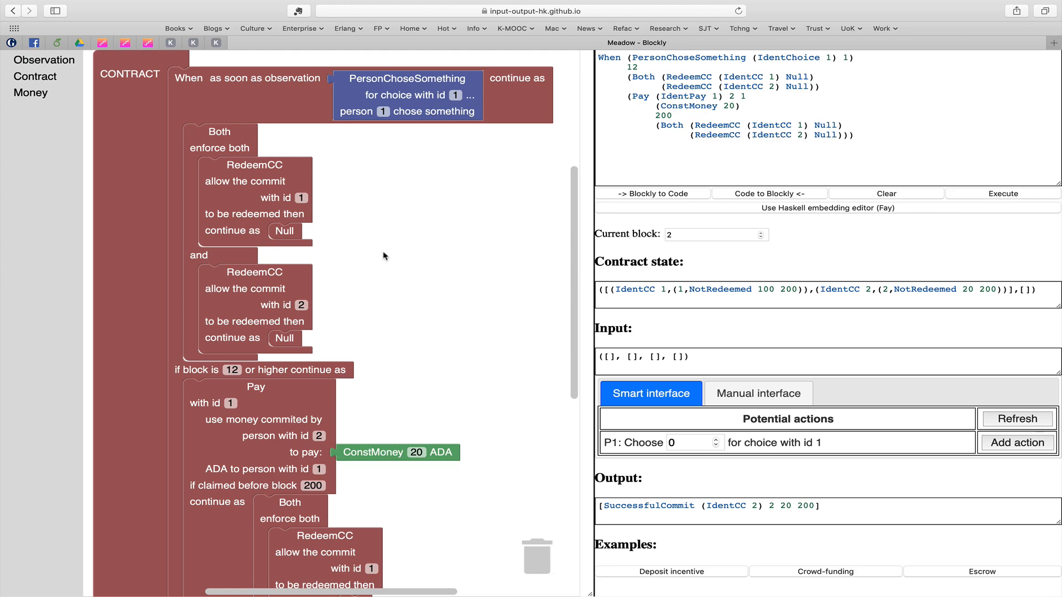
{"action": "mouse_move", "coordinate": [323, 369]}
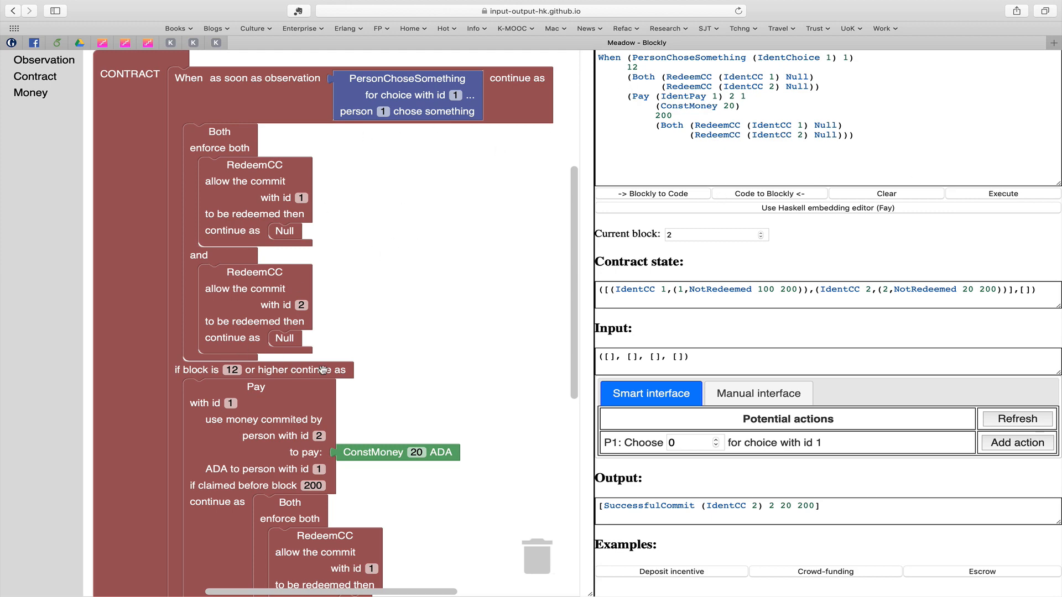
Advance the simulation with empty input so the choice deadline passes
{"action": "scroll", "scroll_direction": "down", "scroll_amount": 3}
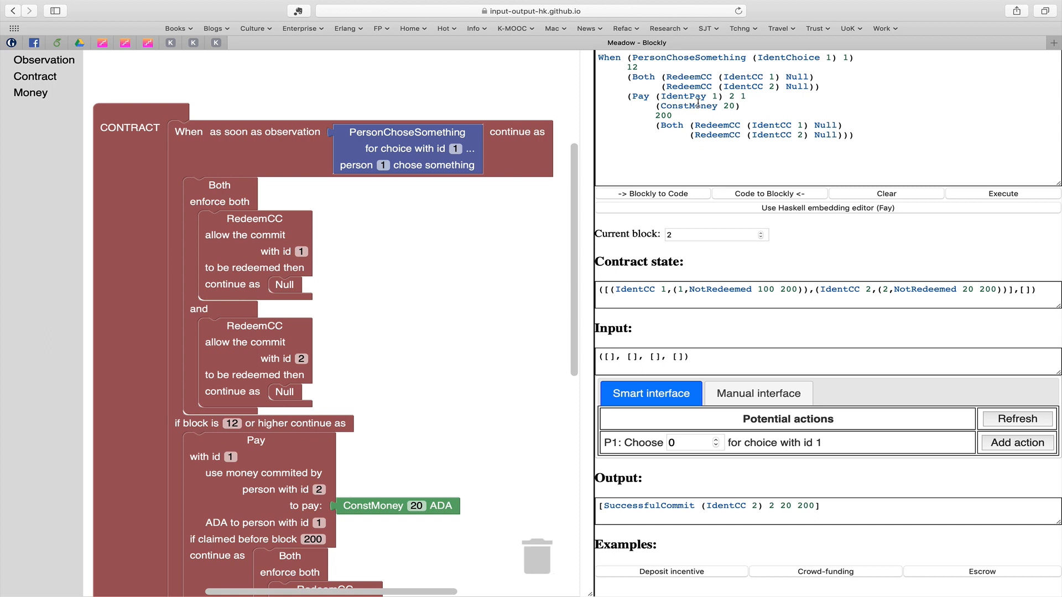
{"action": "mouse_move", "coordinate": [967, 235]}
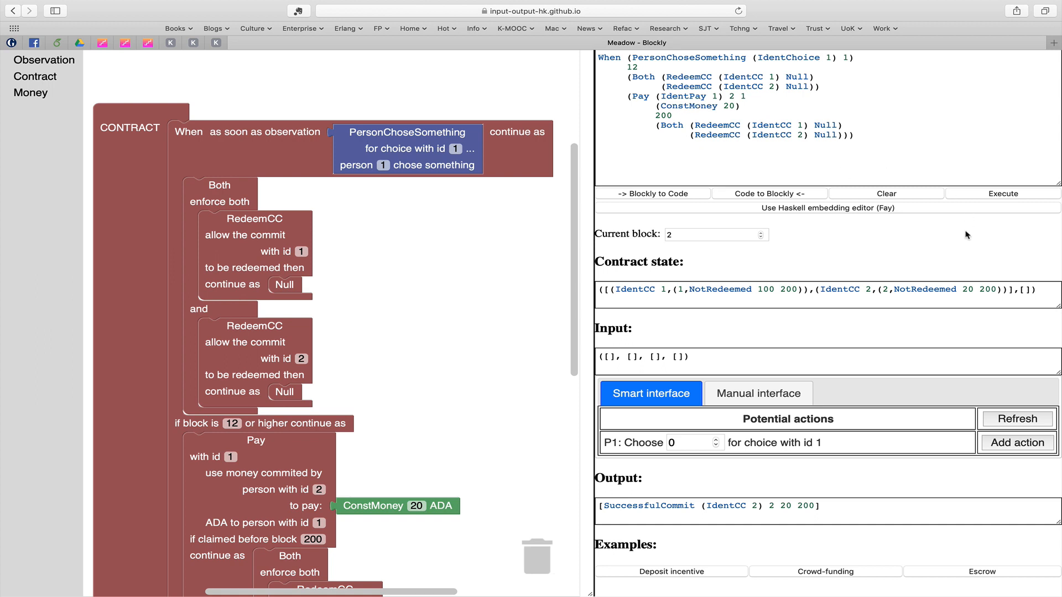
{"action": "mouse_move", "coordinate": [1009, 197]}
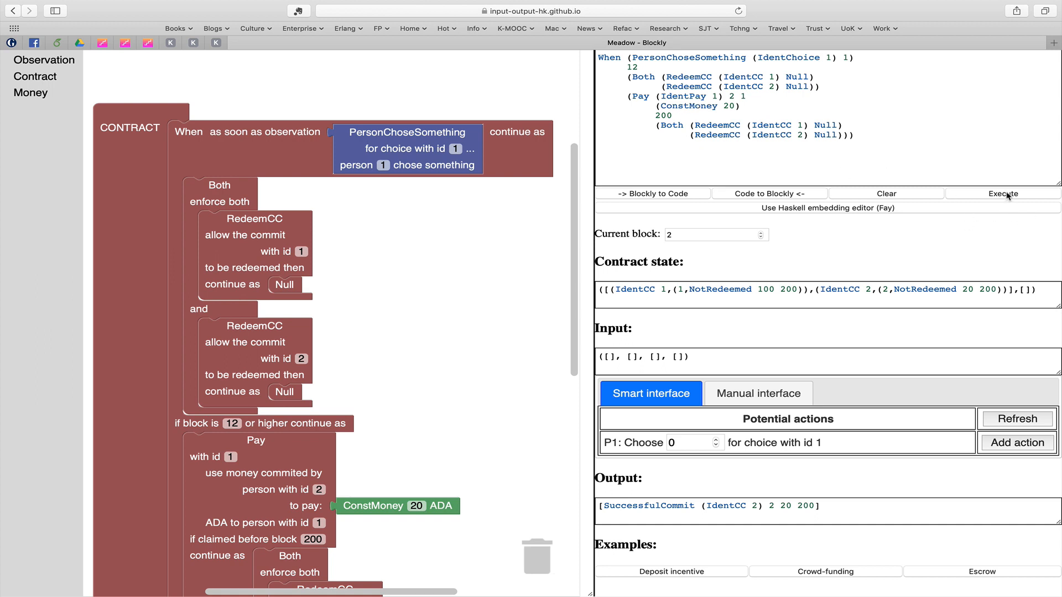
{"action": "left_click", "coordinate": [1003, 194]}
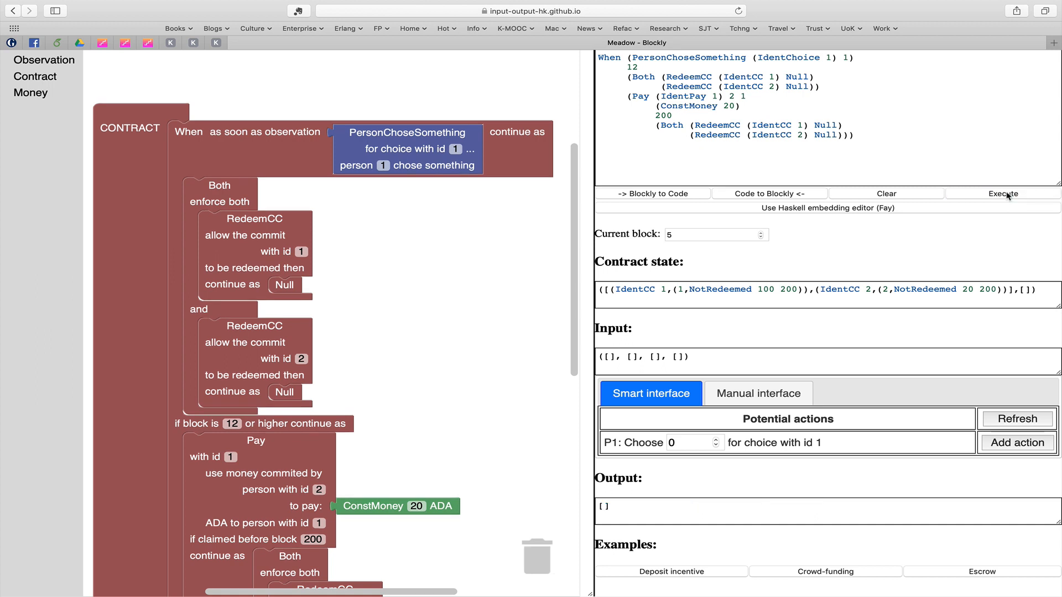
{"action": "mouse_move", "coordinate": [840, 318]}
{"action": "type", "text": "13"}
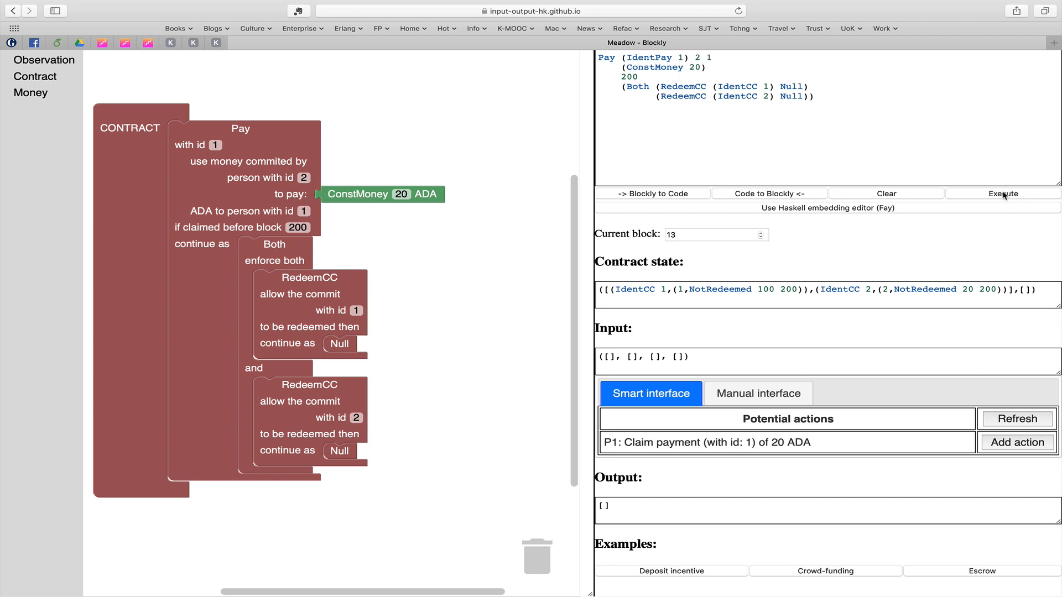
{"action": "mouse_move", "coordinate": [737, 122]}
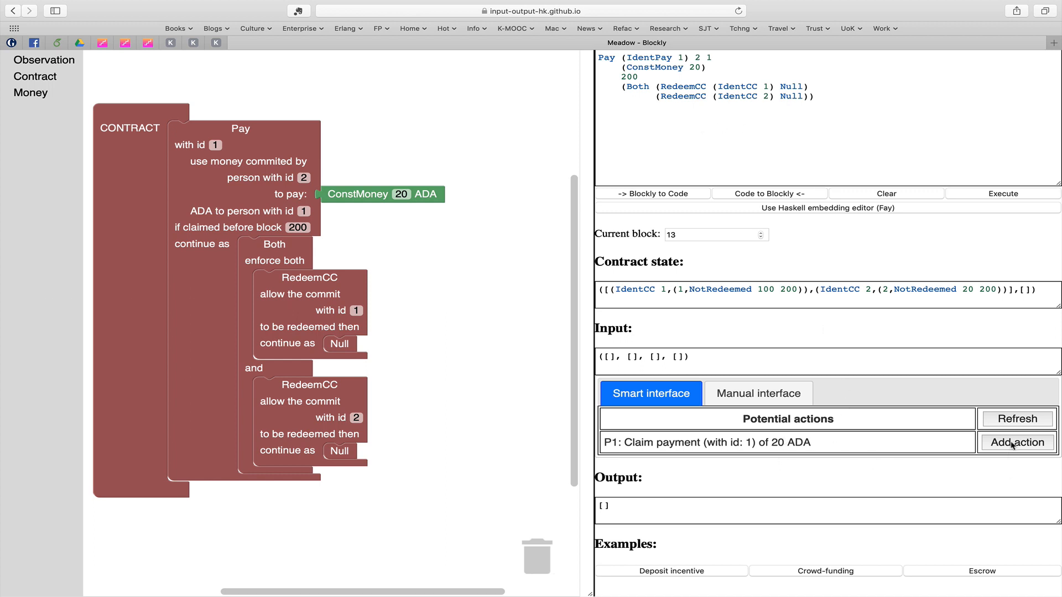
Execute person 1's 20 ADA claim and both RedeemCC redemptions, finishing at Null
{"action": "left_click", "coordinate": [1015, 442]}
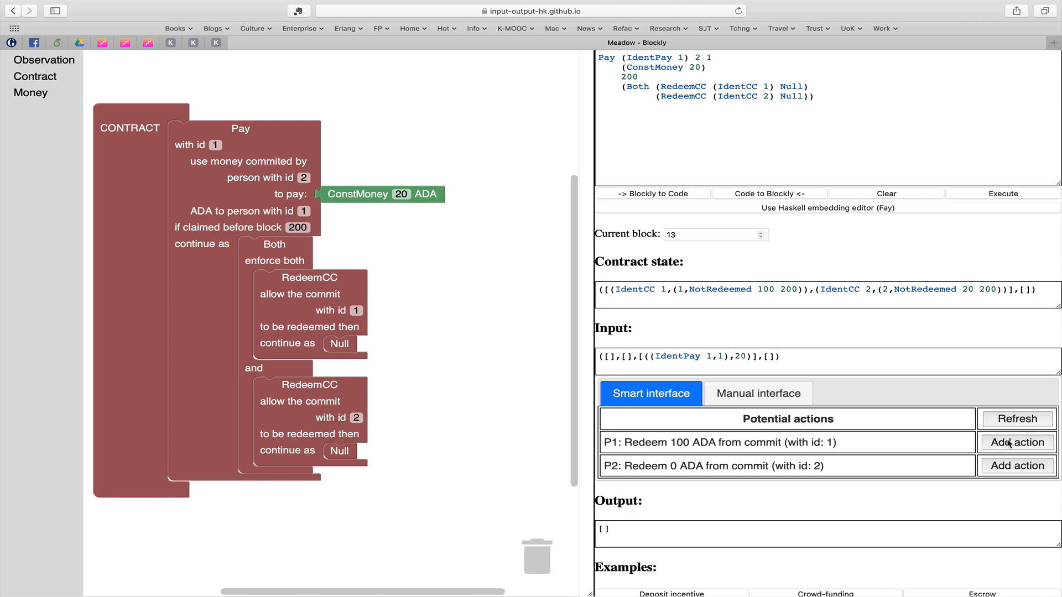
{"action": "left_click", "coordinate": [1016, 442]}
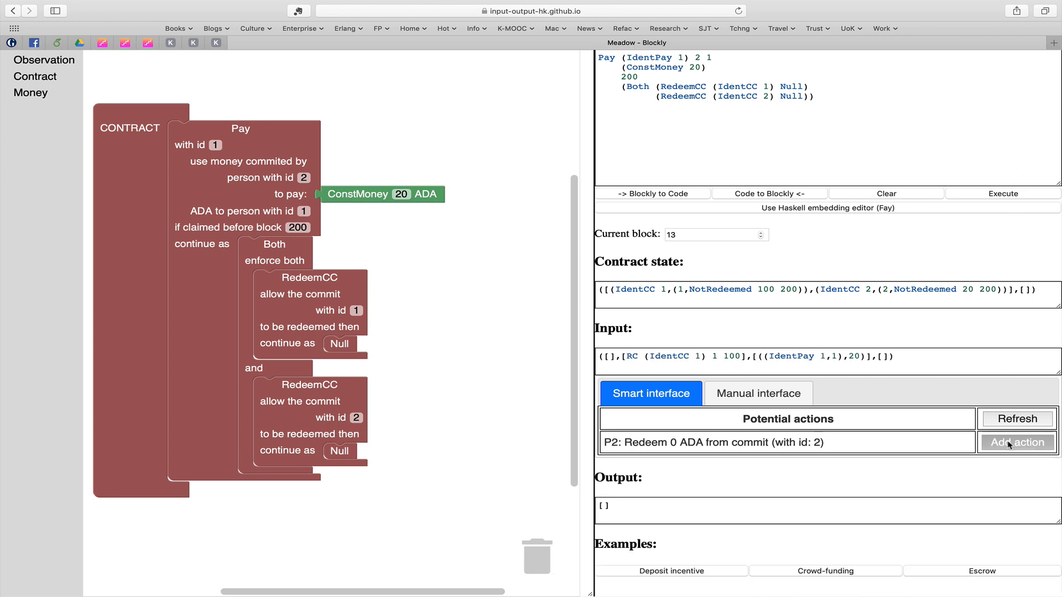
{"action": "left_click", "coordinate": [1018, 442]}
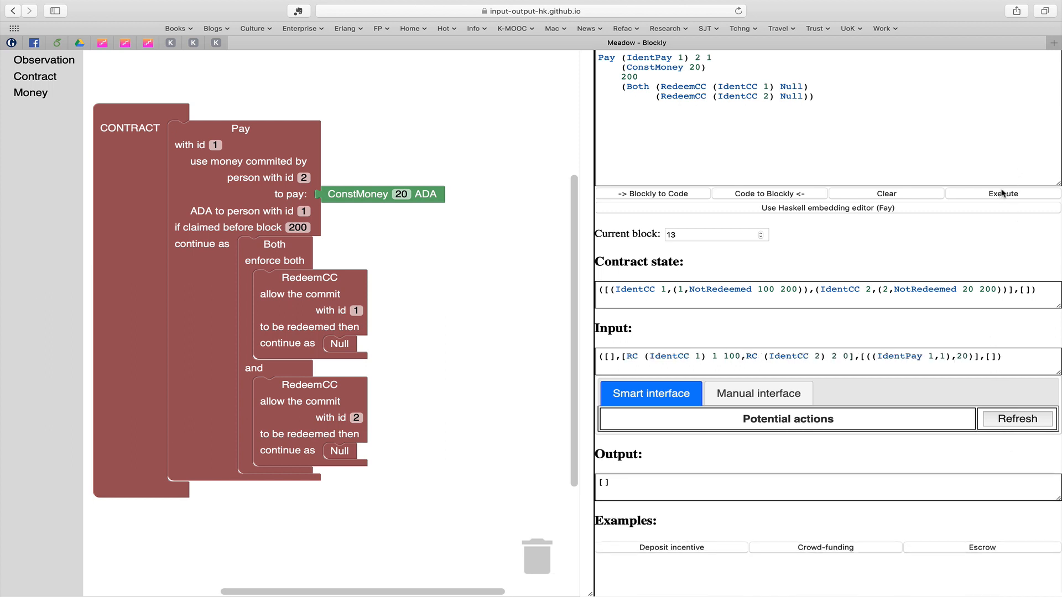
{"action": "left_click", "coordinate": [1003, 194]}
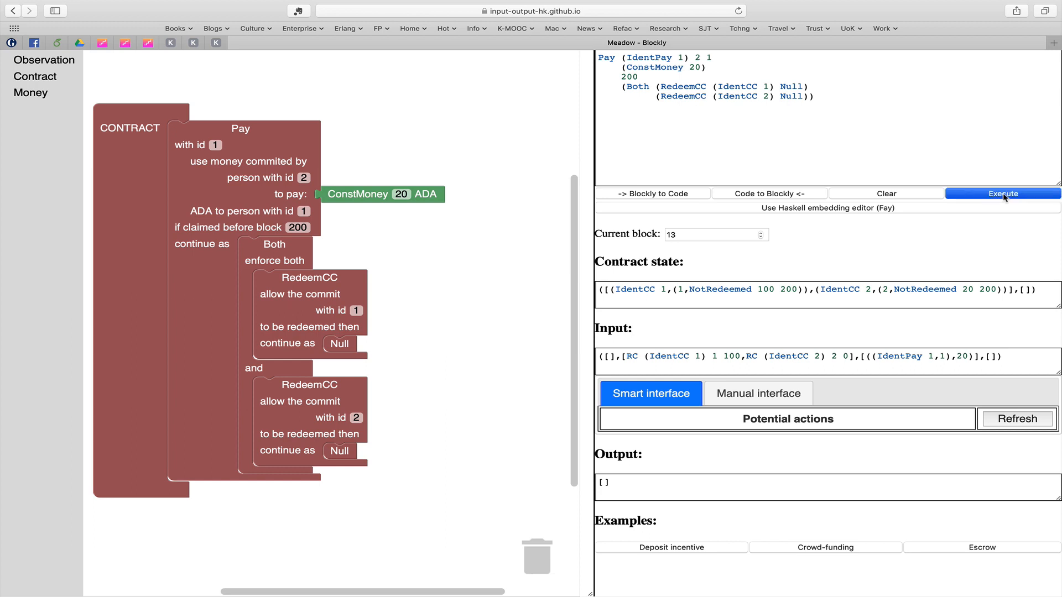
{"action": "left_click", "coordinate": [1002, 194]}
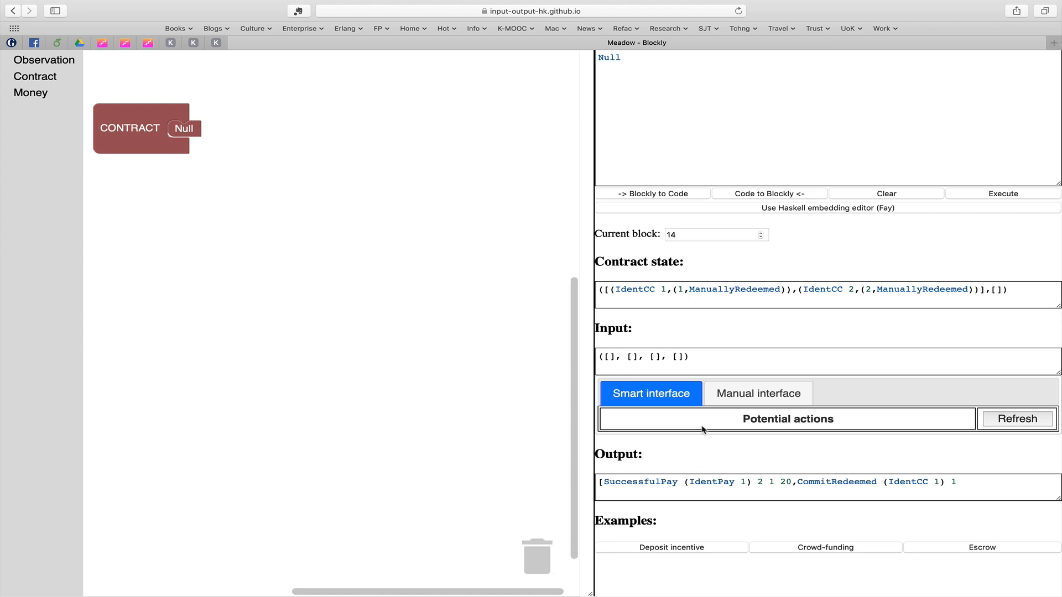
{"action": "mouse_move", "coordinate": [792, 241]}
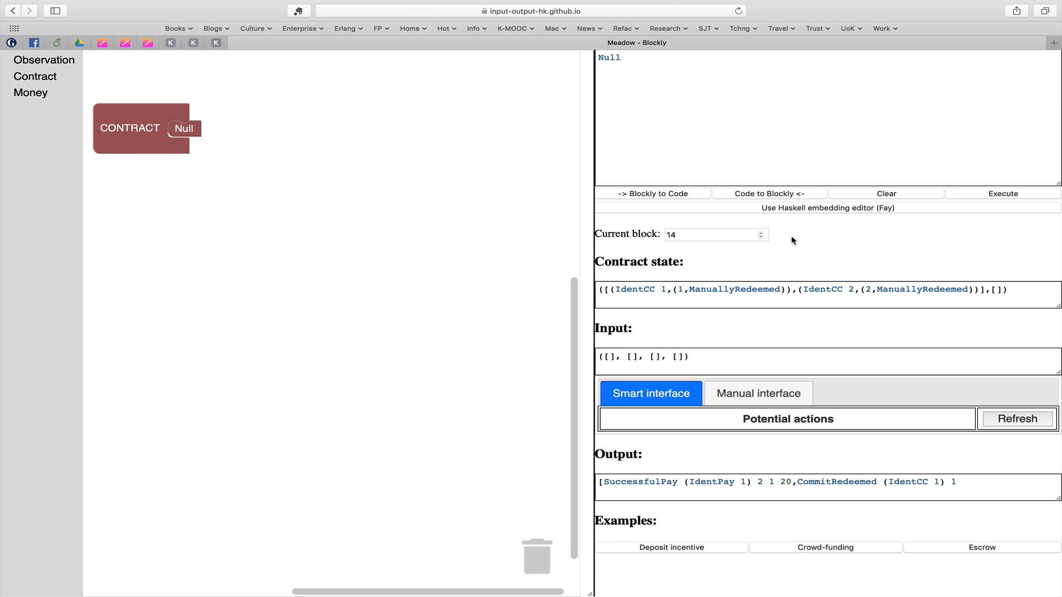
{"action": "mouse_move", "coordinate": [823, 211]}
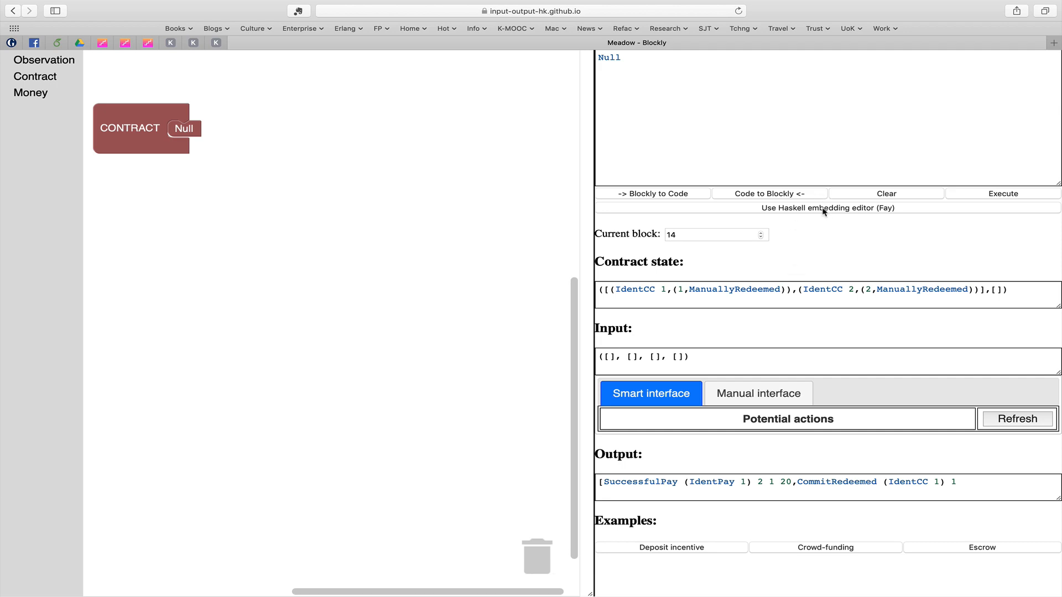
Switch to the Fay Haskell embedding editor with its Null contract template
{"action": "left_click", "coordinate": [826, 208]}
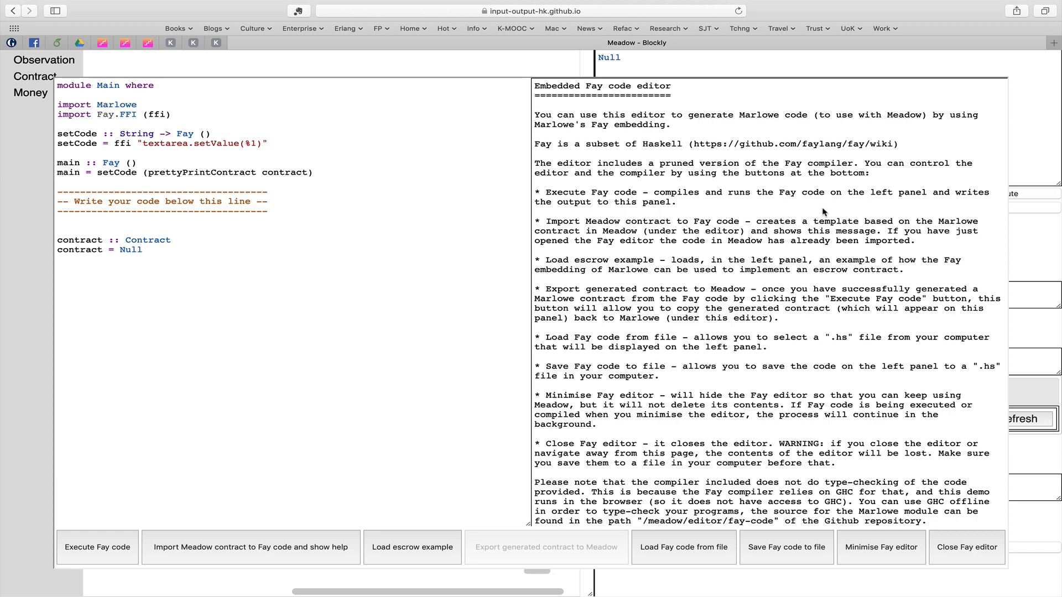
{"action": "mouse_move", "coordinate": [417, 530]}
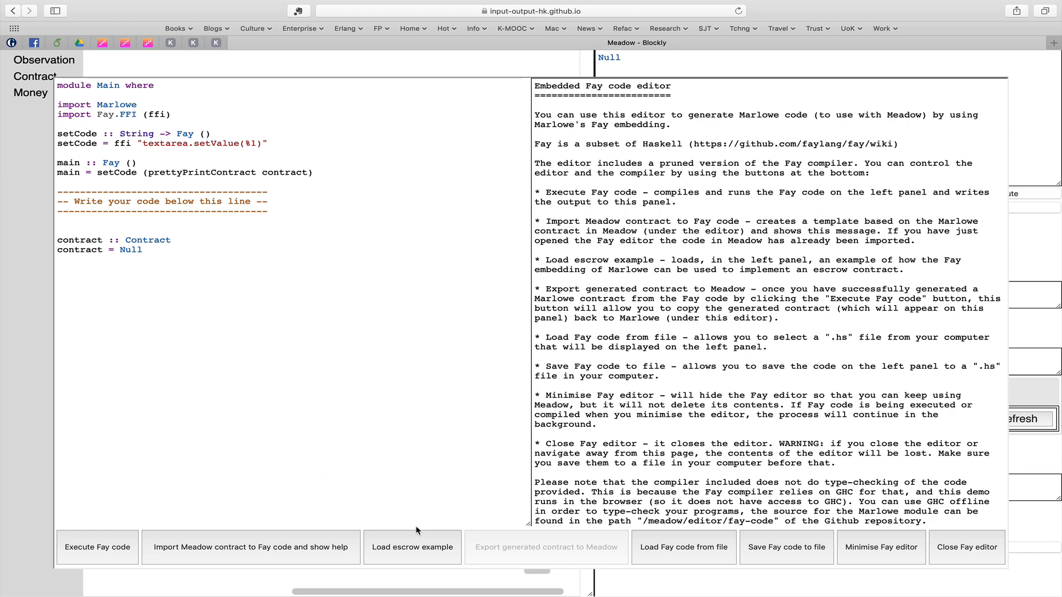
Load the escrow example and review majority_chose, participants, votes and aliases
{"action": "left_click", "coordinate": [411, 547]}
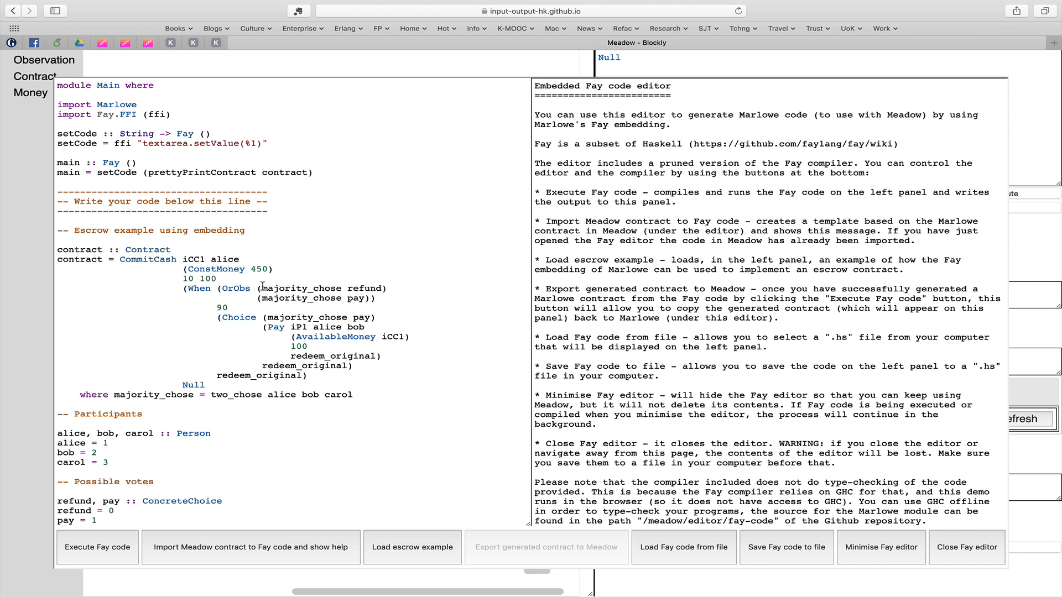
{"action": "double_click", "coordinate": [300, 288]}
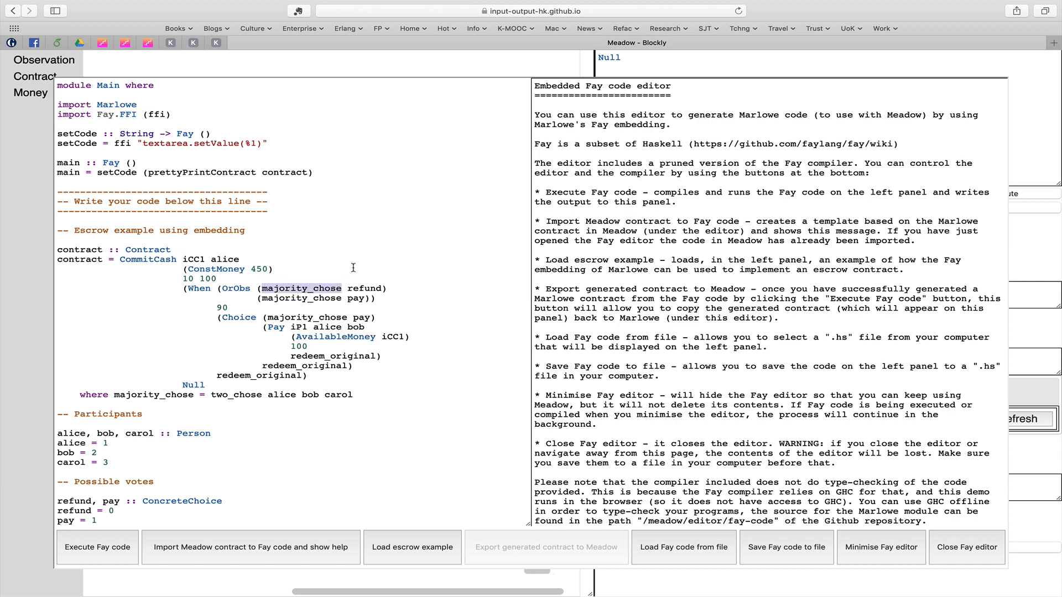
{"action": "scroll", "scroll_direction": "down", "scroll_amount": 3}
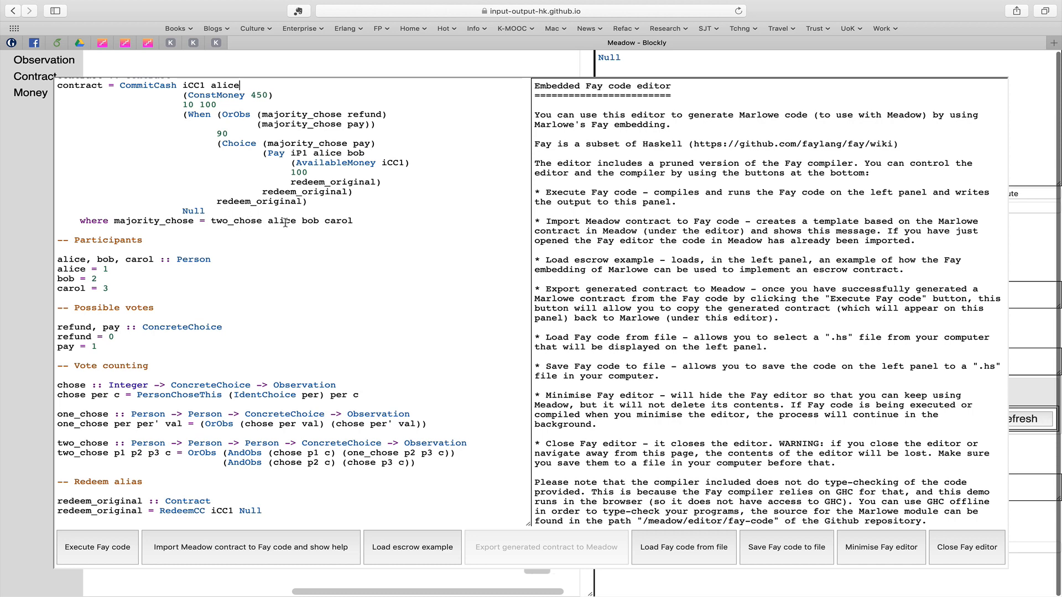
{"action": "mouse_move", "coordinate": [348, 249]}
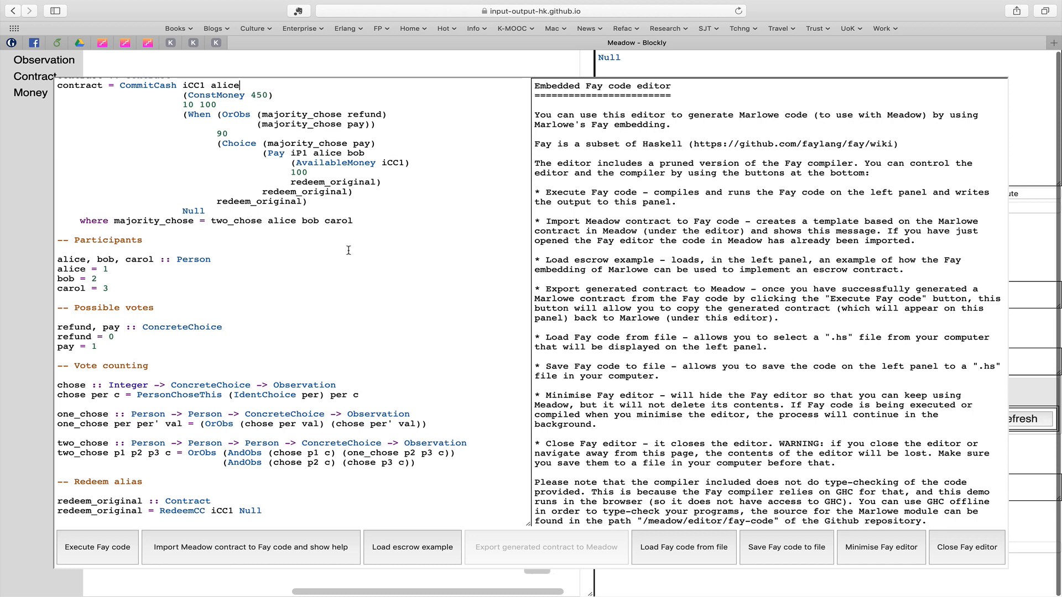
{"action": "scroll", "scroll_direction": "down", "scroll_amount": 3}
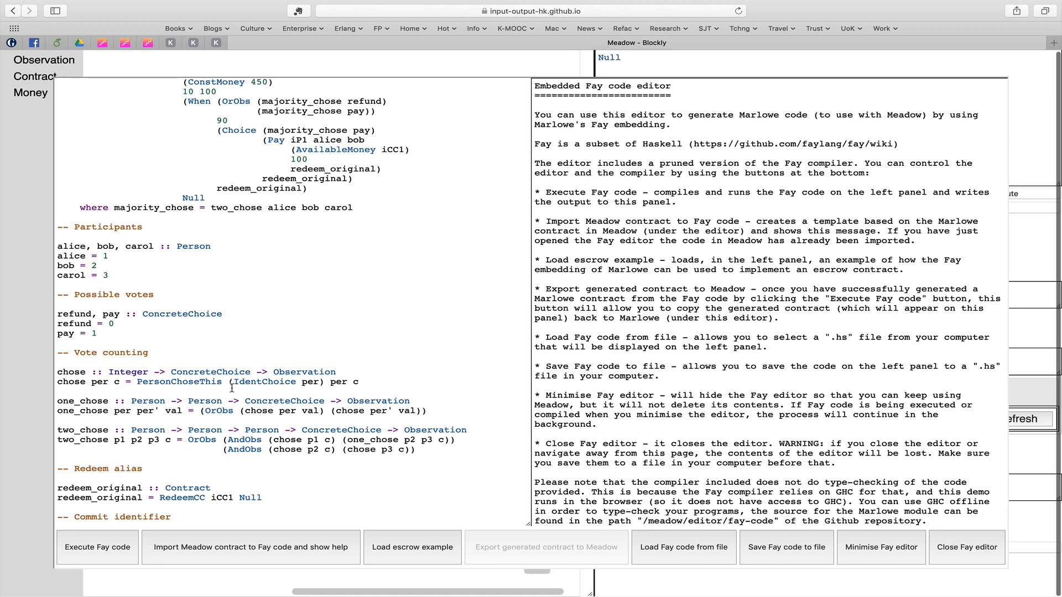
{"action": "mouse_move", "coordinate": [232, 388]}
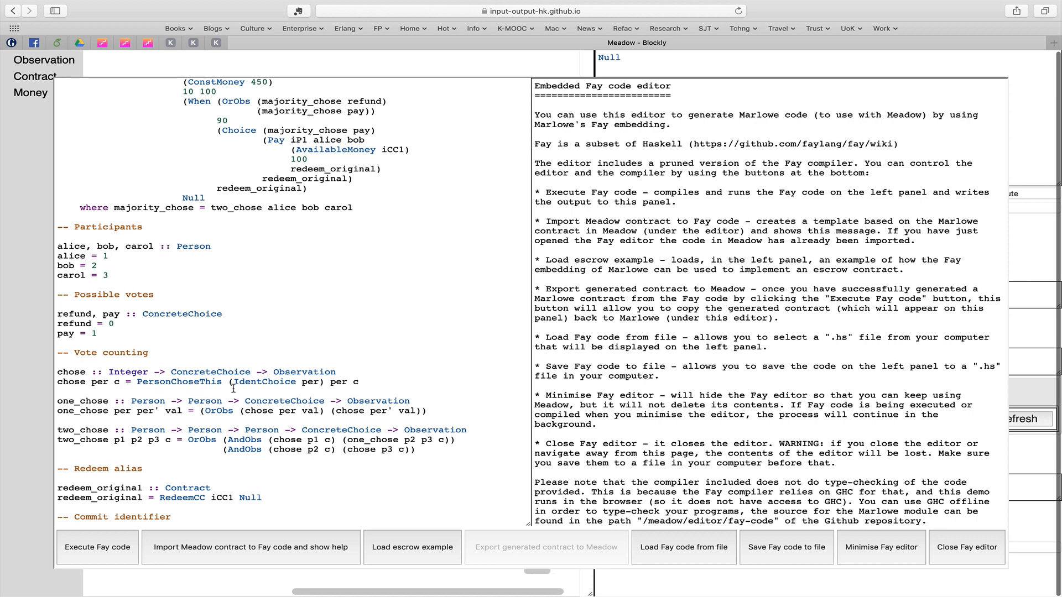
{"action": "mouse_move", "coordinate": [128, 406]}
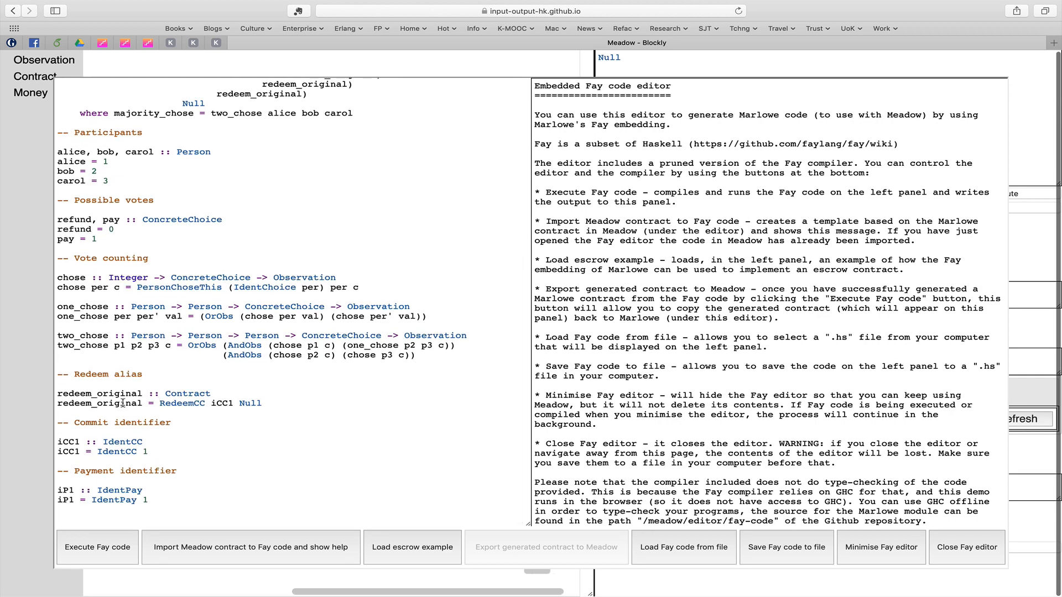
{"action": "scroll", "scroll_direction": "down", "scroll_amount": 3}
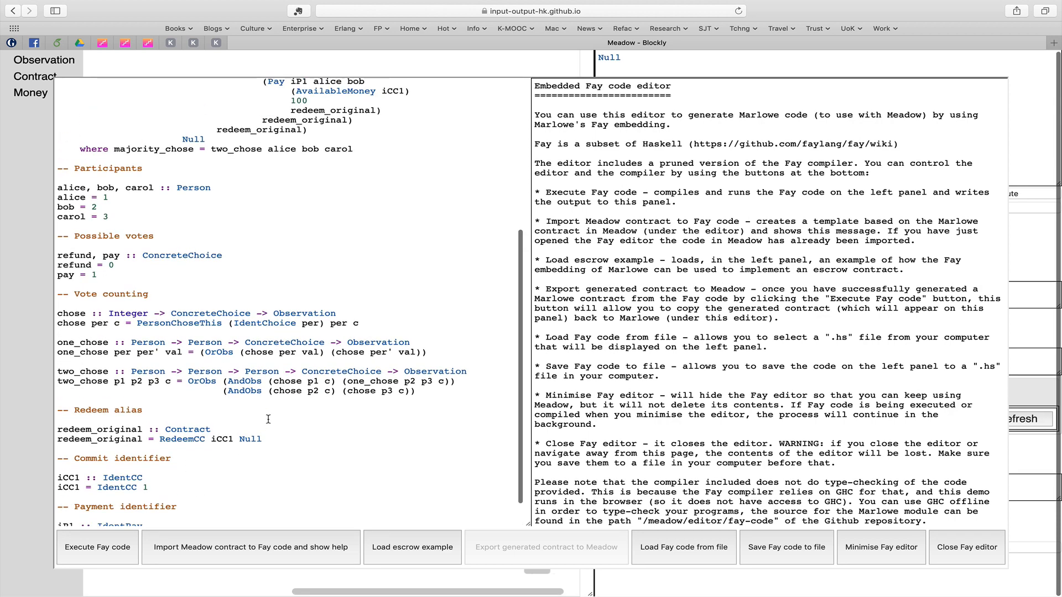
{"action": "mouse_move", "coordinate": [258, 457]}
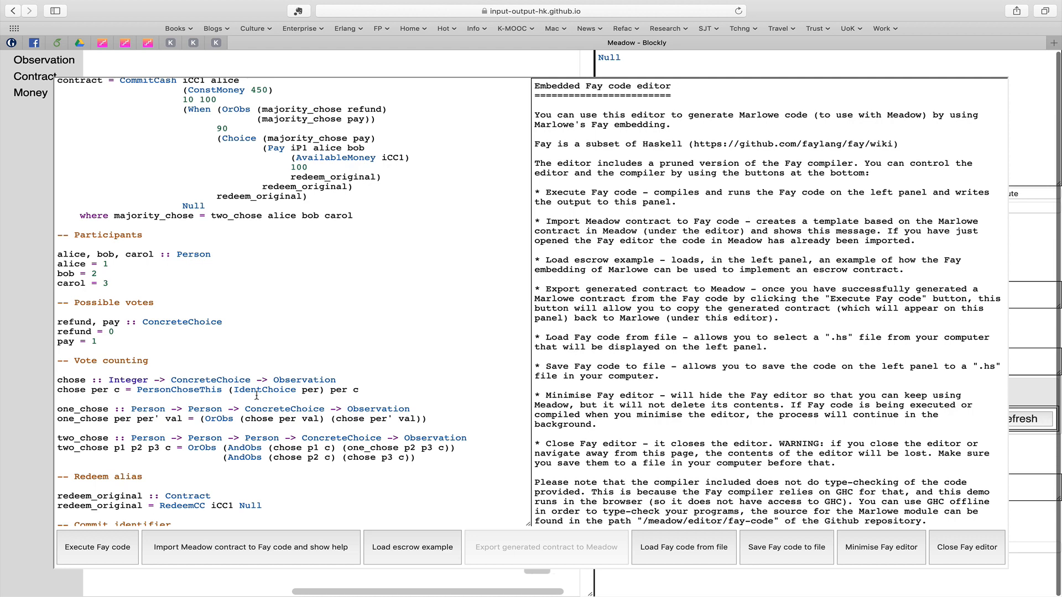
{"action": "mouse_move", "coordinate": [345, 396]}
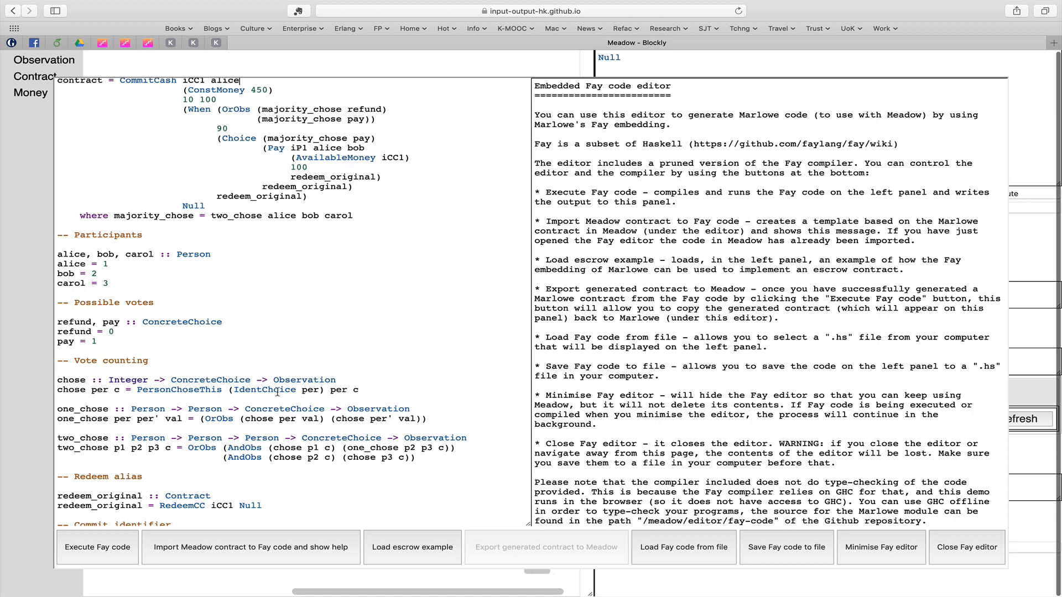
{"action": "scroll", "scroll_direction": "down", "scroll_amount": 3}
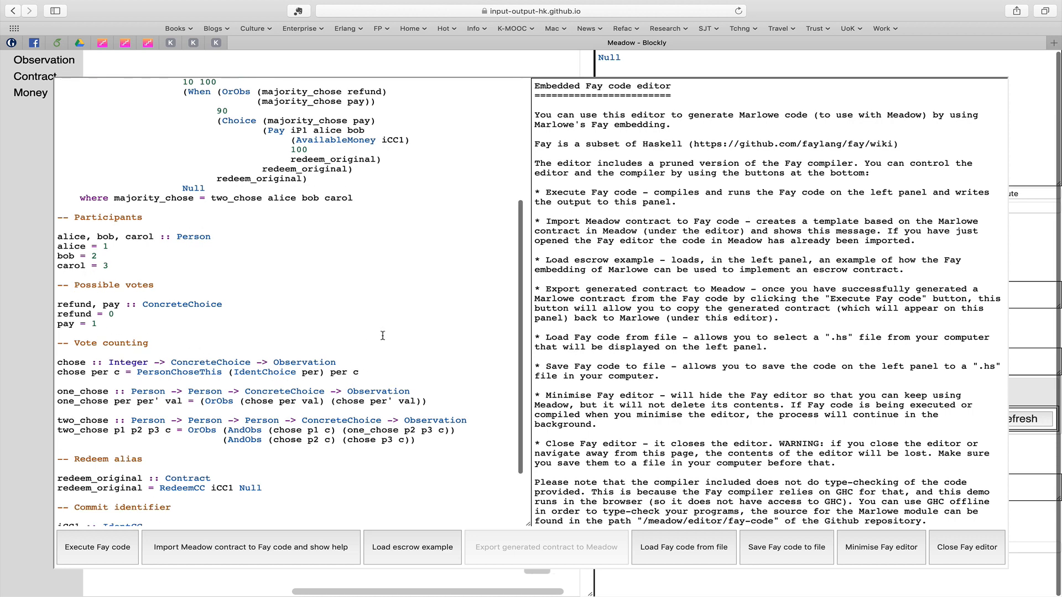
Return to the top of the escrow code and execute the Fay code
{"action": "left_click", "coordinate": [411, 546]}
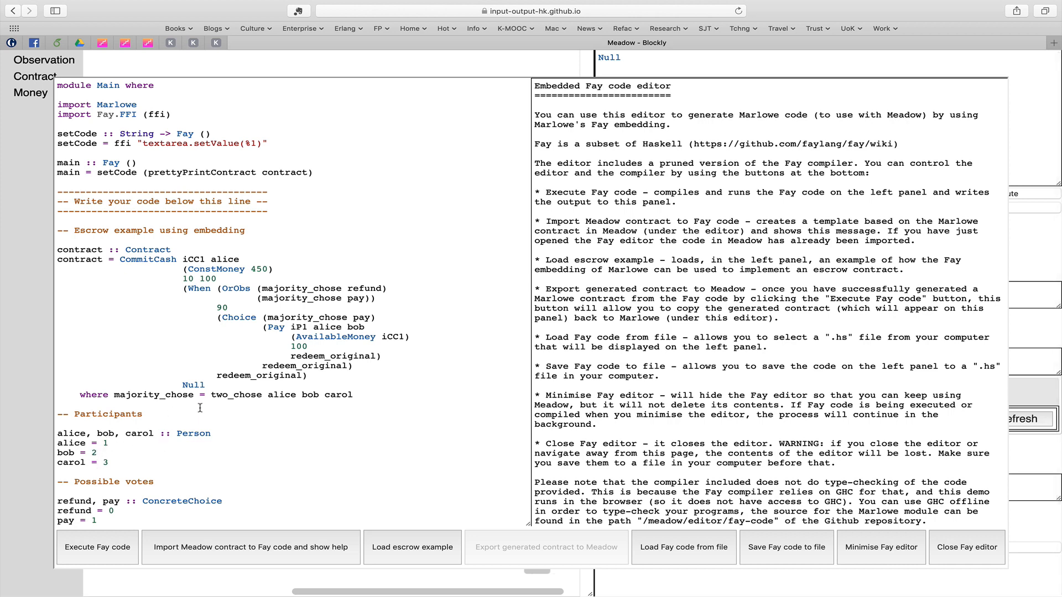
{"action": "mouse_move", "coordinate": [184, 335]}
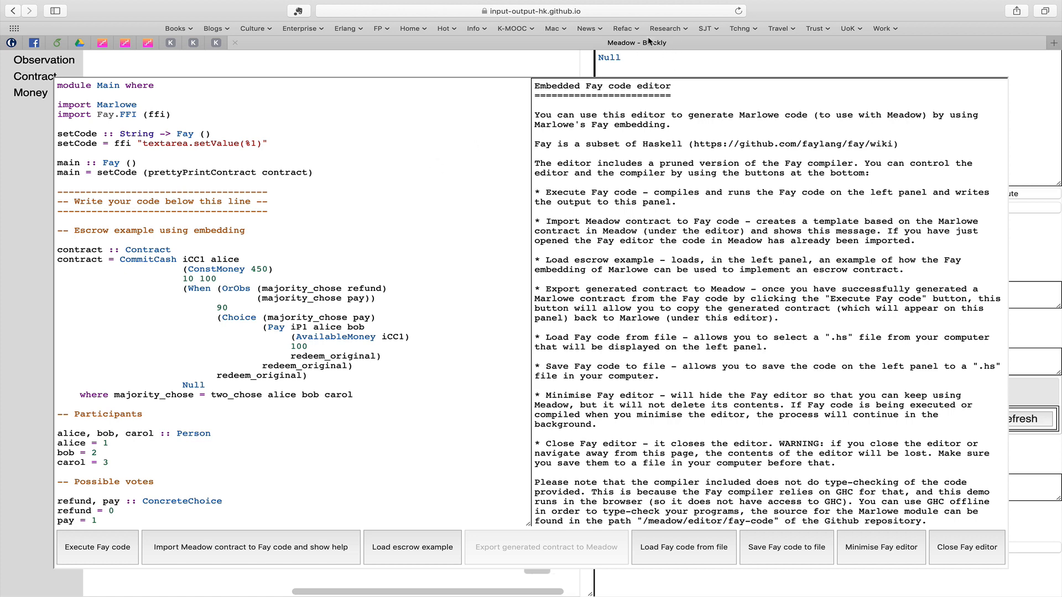
{"action": "left_click", "coordinate": [239, 259]}
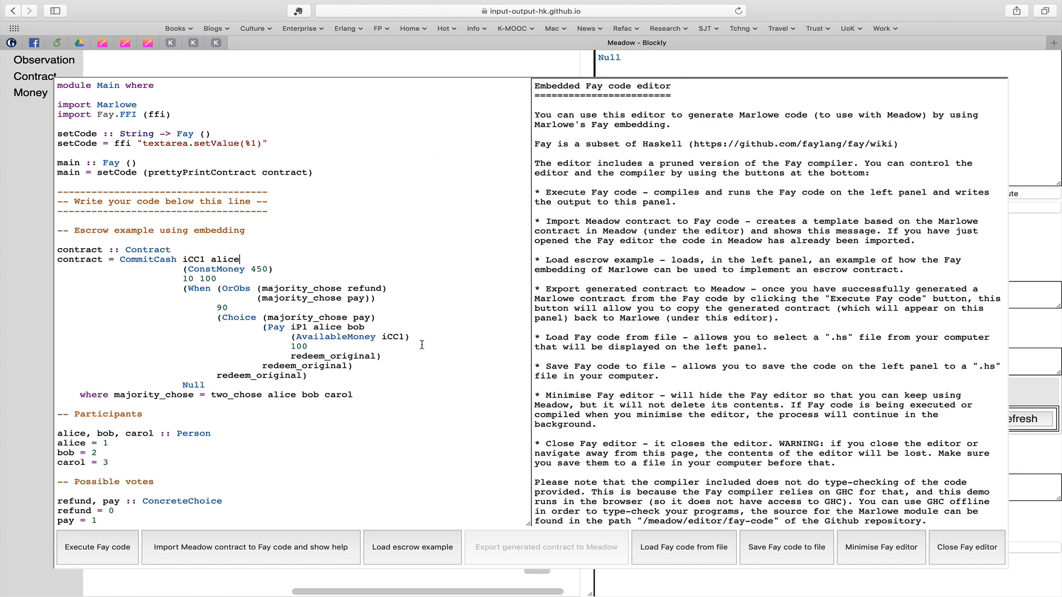
{"action": "mouse_move", "coordinate": [490, 457]}
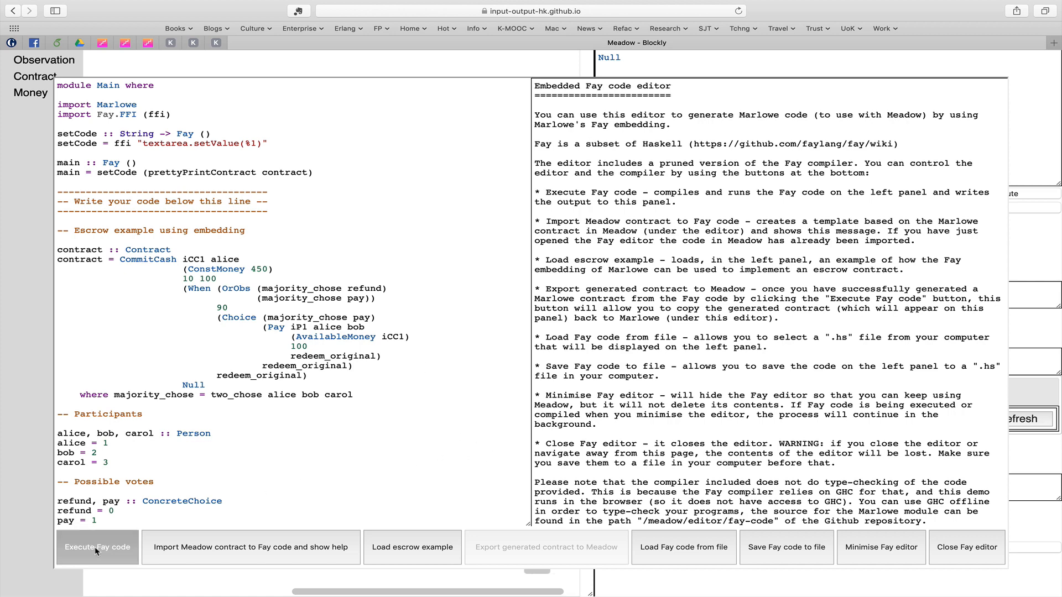
{"action": "left_click", "coordinate": [97, 548]}
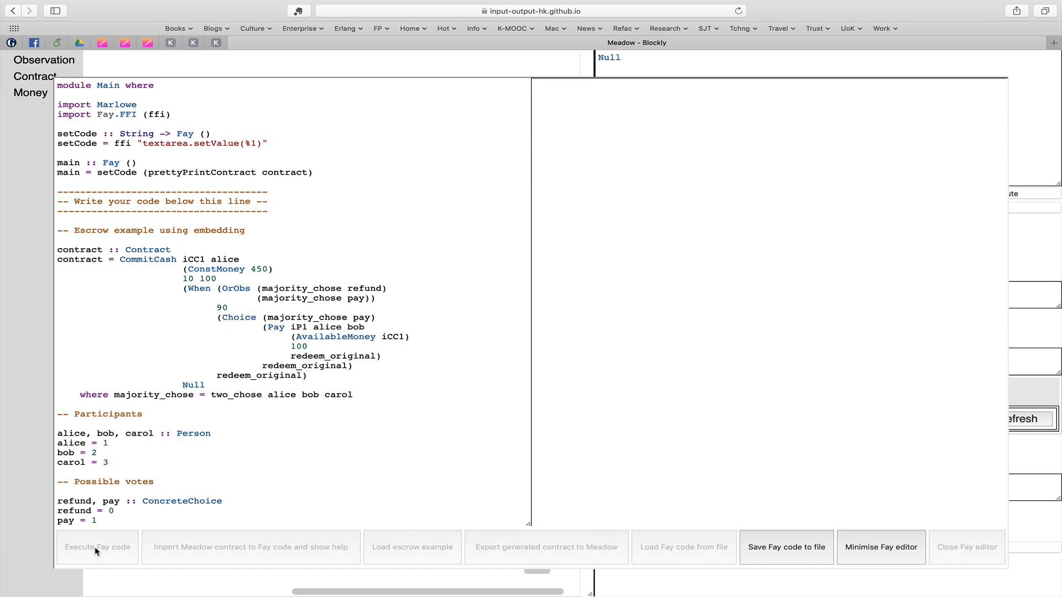
Export the generated majority-vote contract into Meadow's block workspace
{"action": "left_click", "coordinate": [97, 548]}
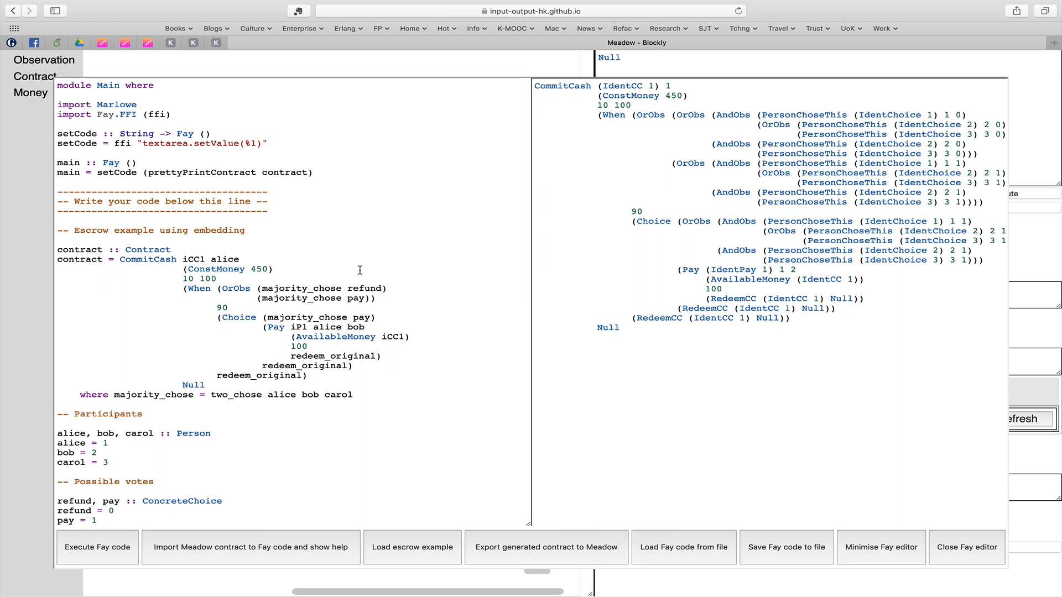
{"action": "mouse_move", "coordinate": [787, 311]}
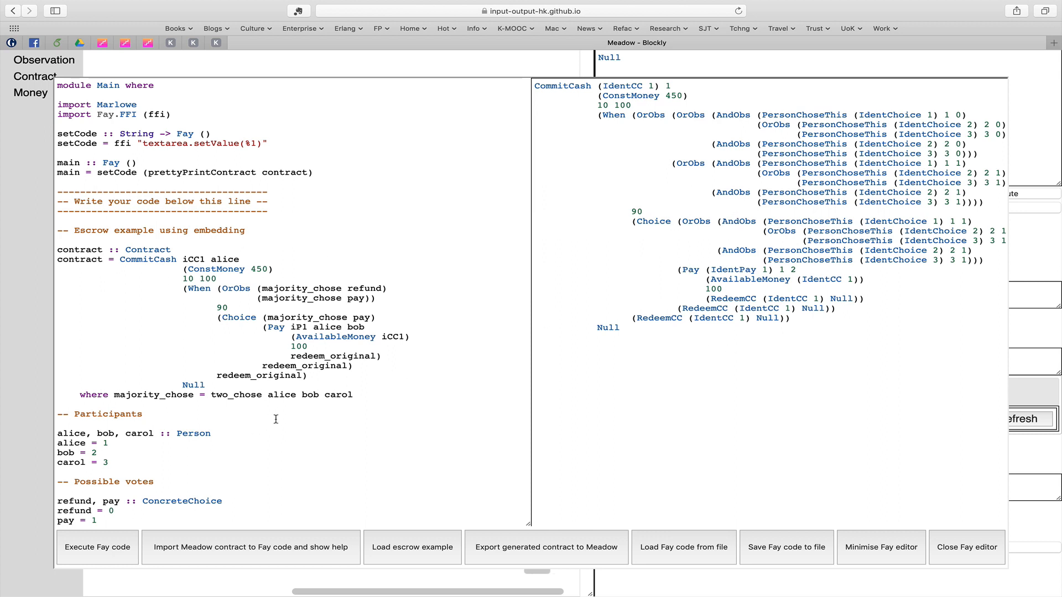
{"action": "mouse_move", "coordinate": [452, 297]}
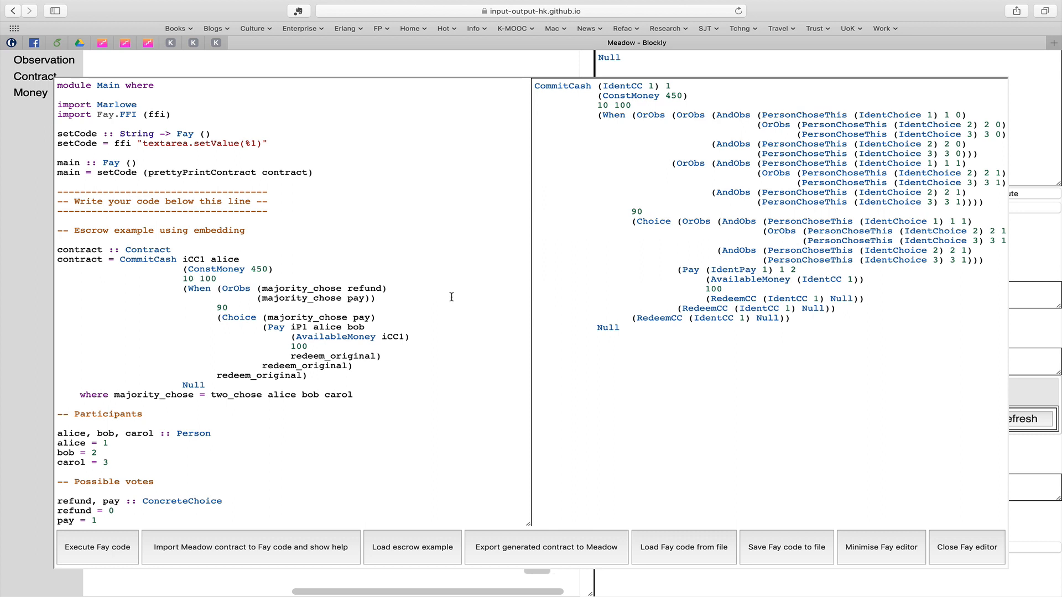
{"action": "mouse_move", "coordinate": [331, 285]}
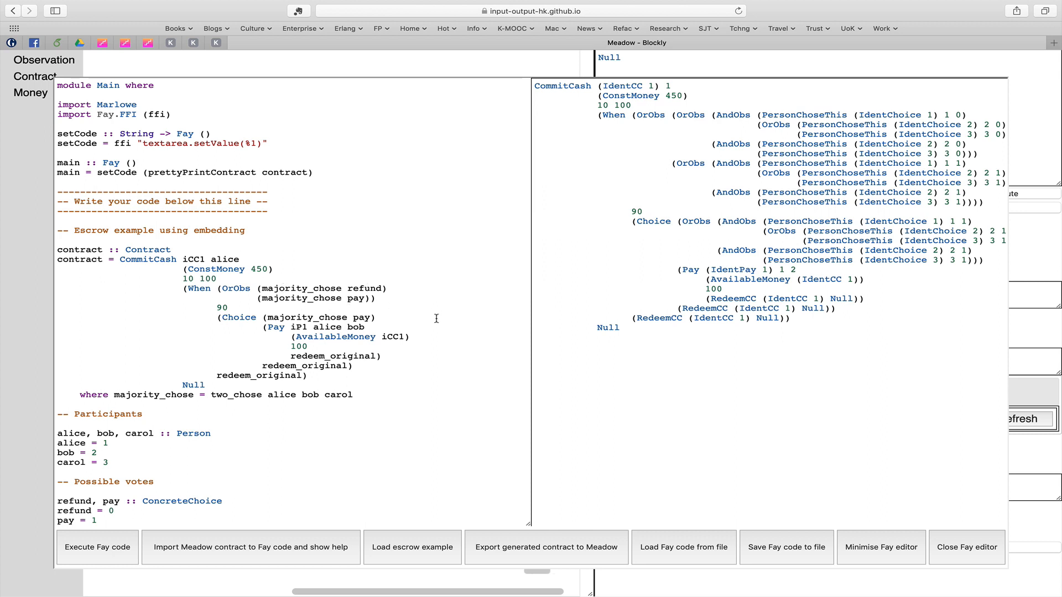
{"action": "mouse_move", "coordinate": [737, 202]}
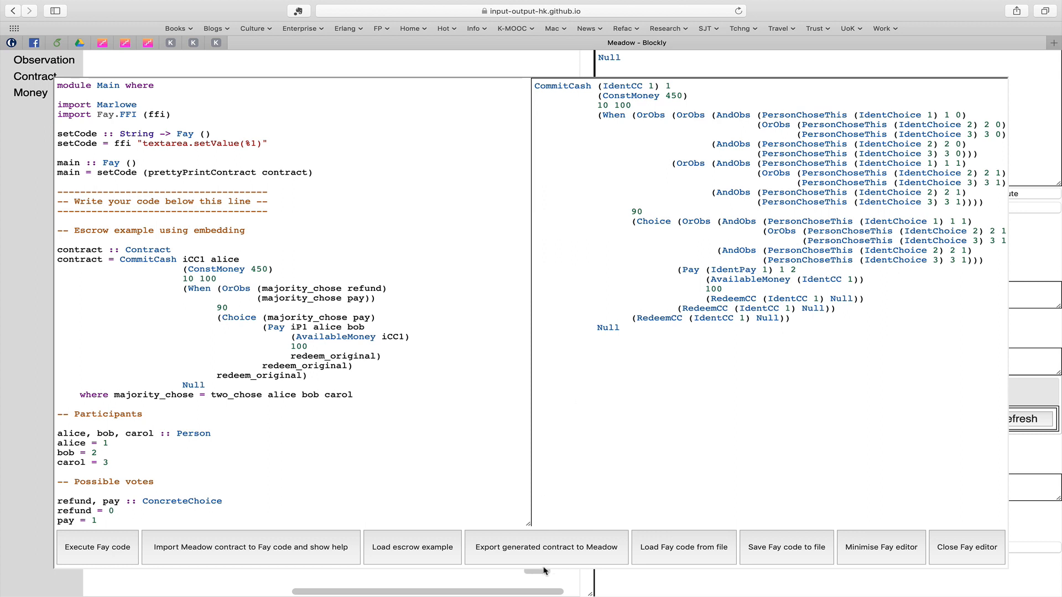
{"action": "mouse_move", "coordinate": [556, 551]}
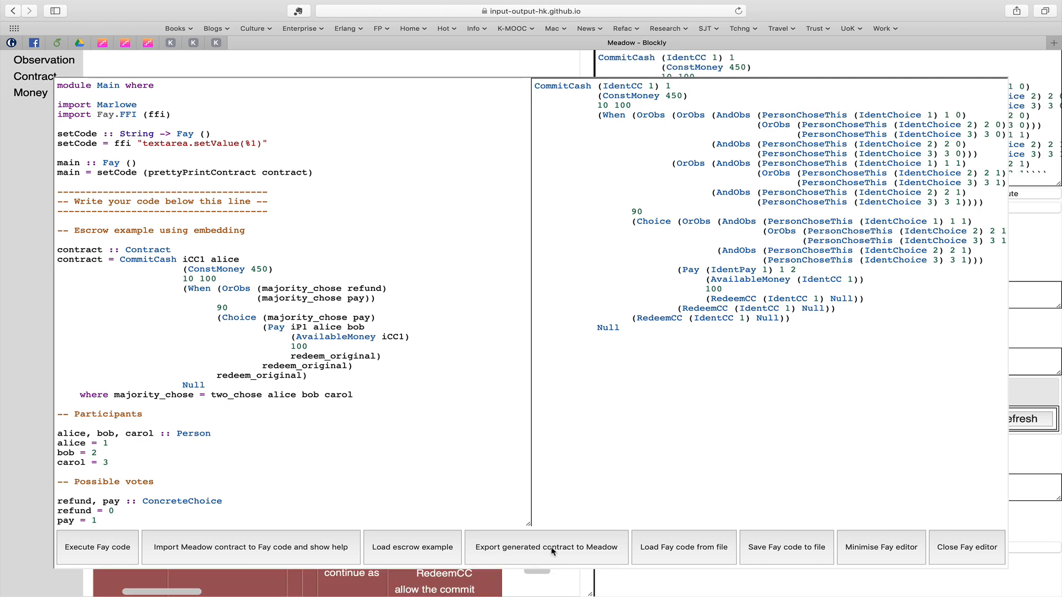
{"action": "left_click", "coordinate": [545, 548]}
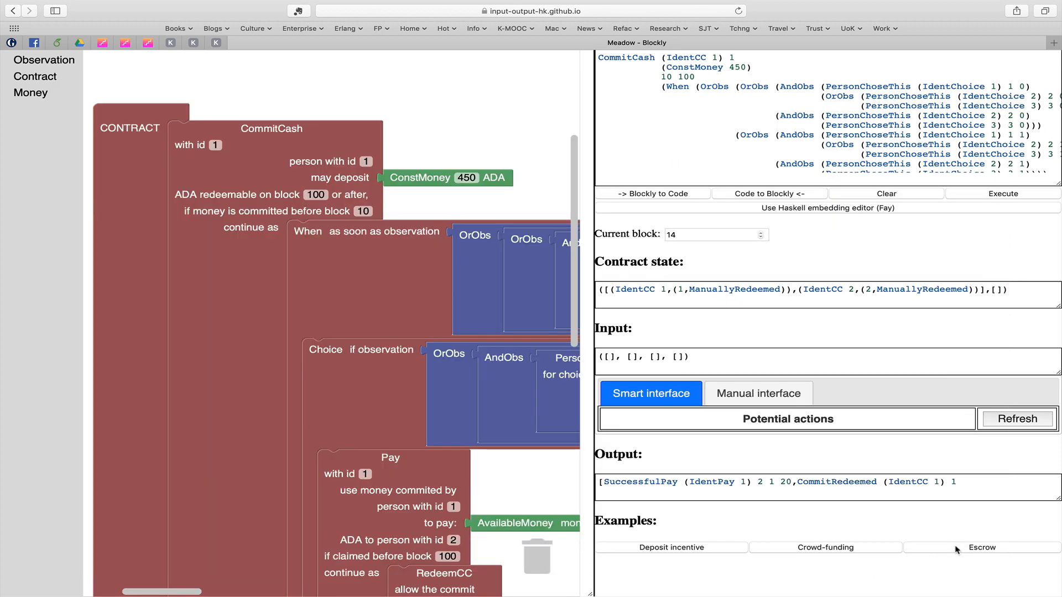
{"action": "mouse_move", "coordinate": [431, 292]}
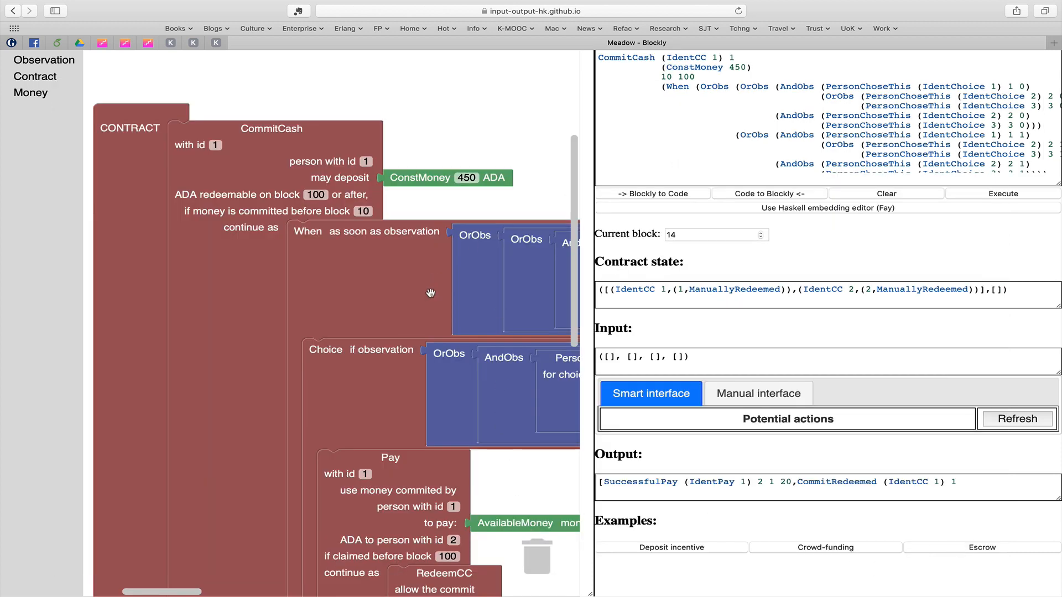